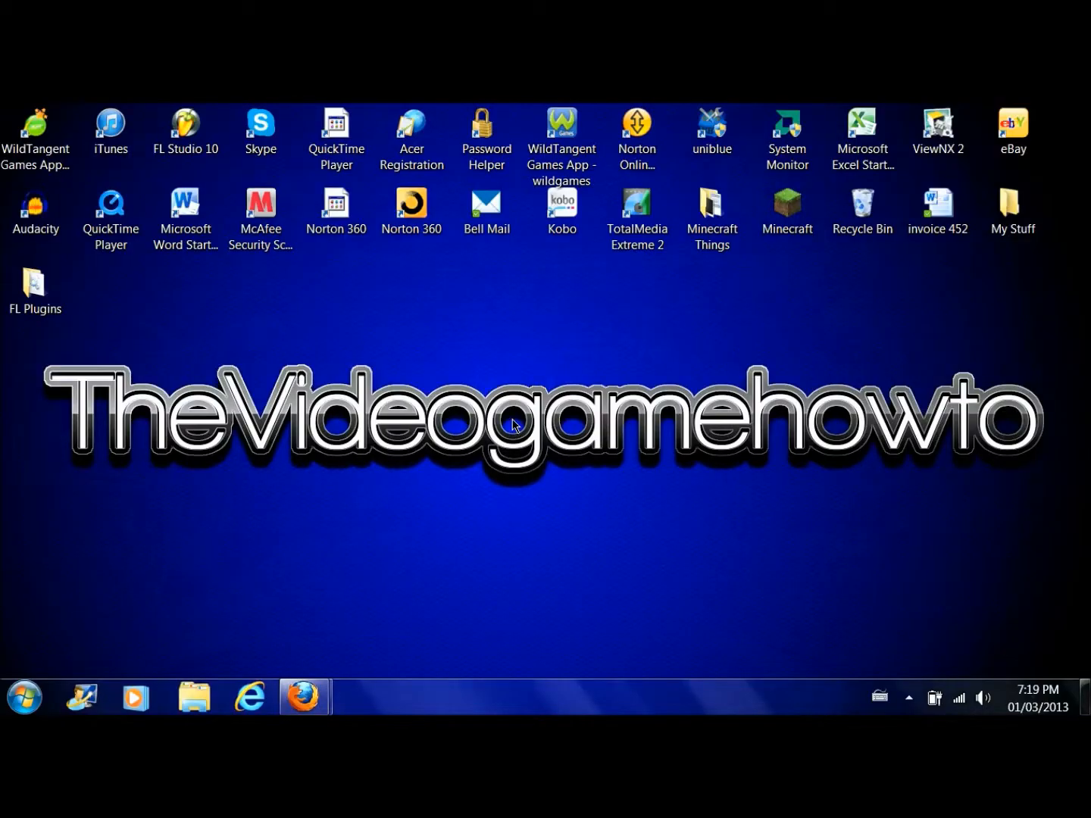
mouse_move(333, 697)
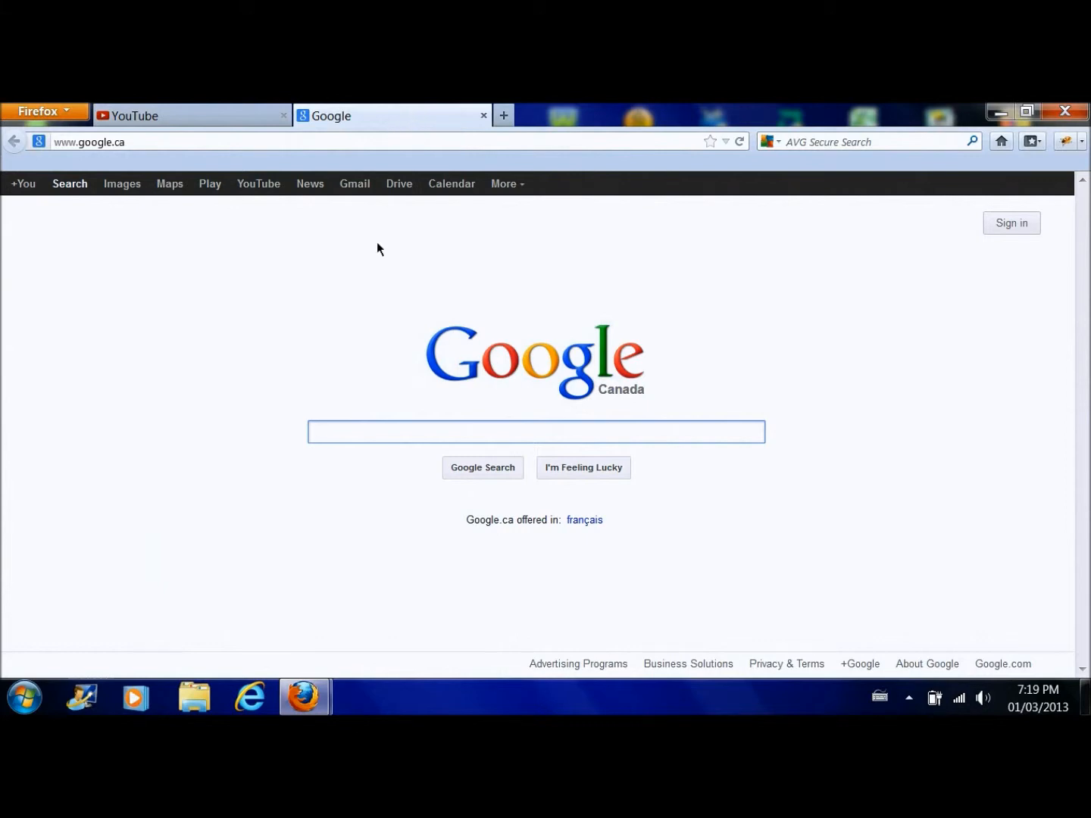
- Search Google for 'firebug plugin for firefox' and open the Firebug Mozilla Add-ons result
type("firebug plugin")
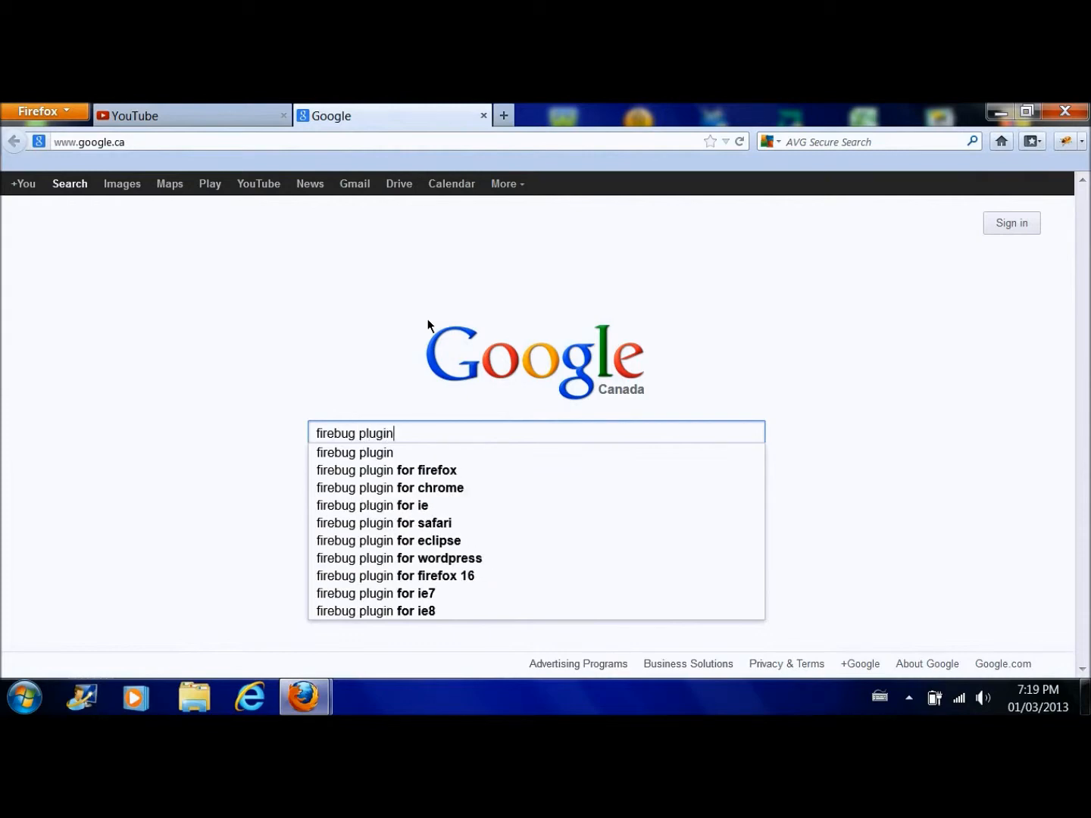
left_click(387, 470)
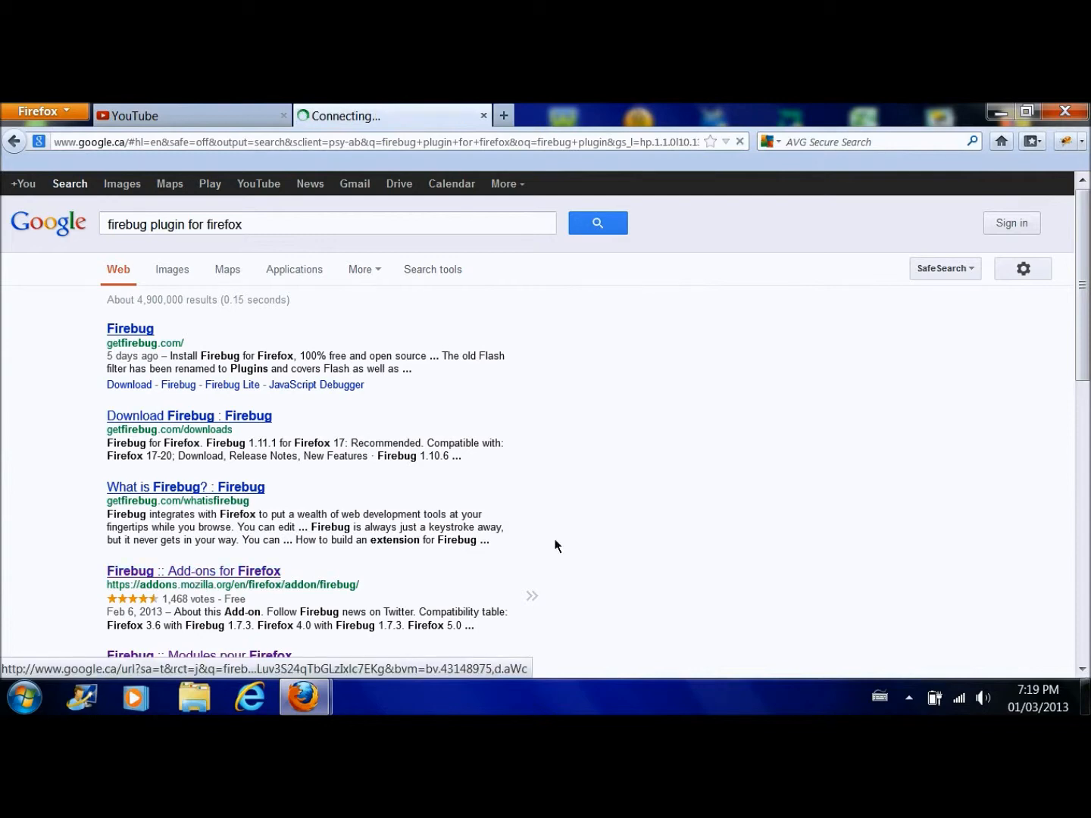
left_click(194, 570)
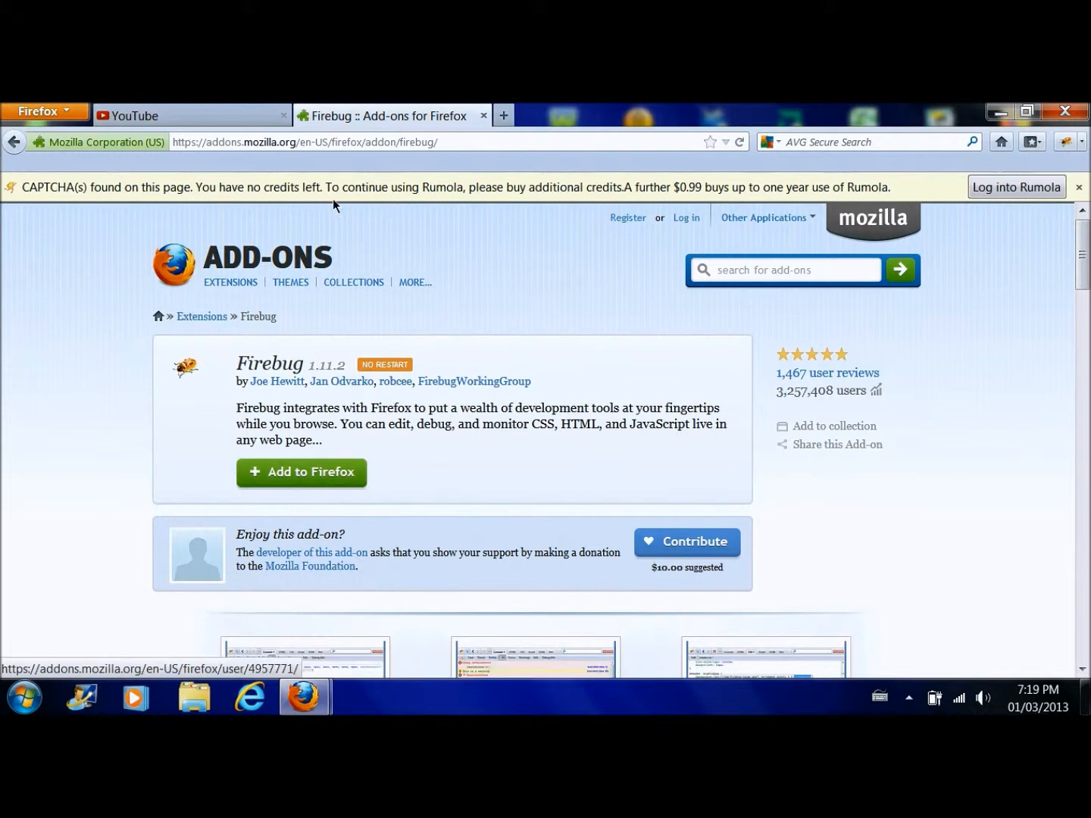
mouse_move(484, 115)
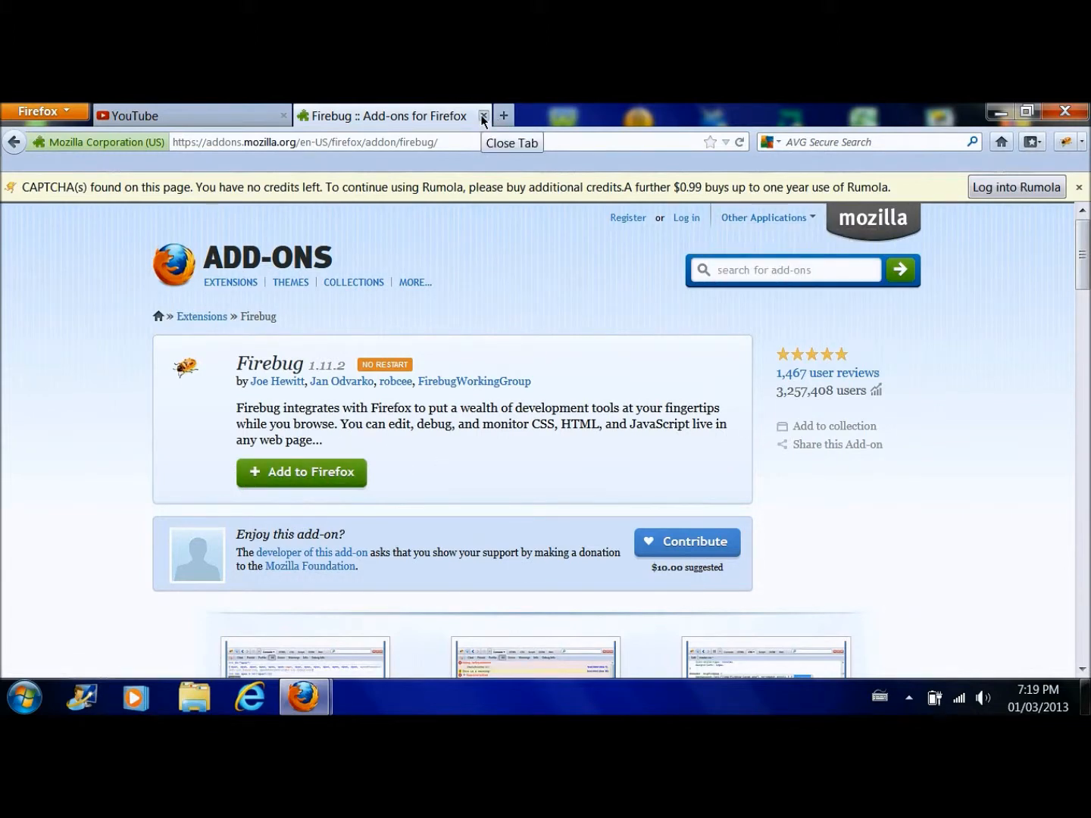
- Close the Firebug page and open the Xbox Pro -TextualJavakid channel from a YouTube search for TheVideogamehowto
left_click(484, 115)
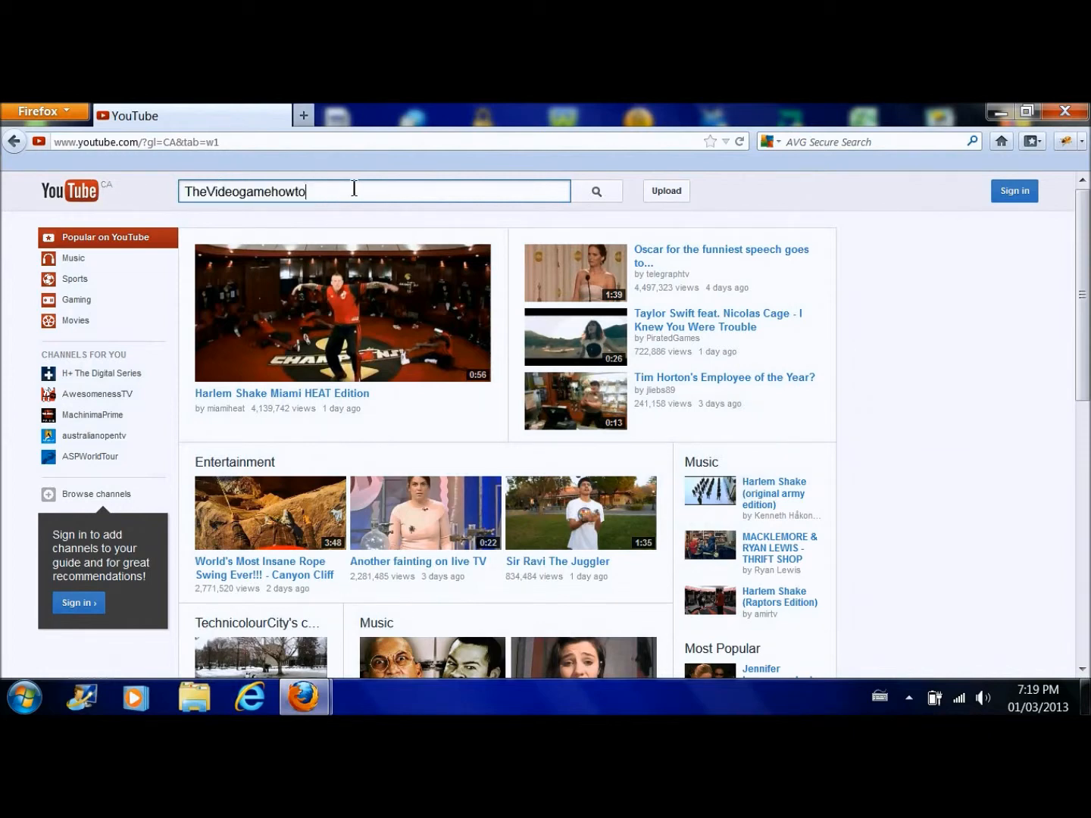
mouse_move(650, 185)
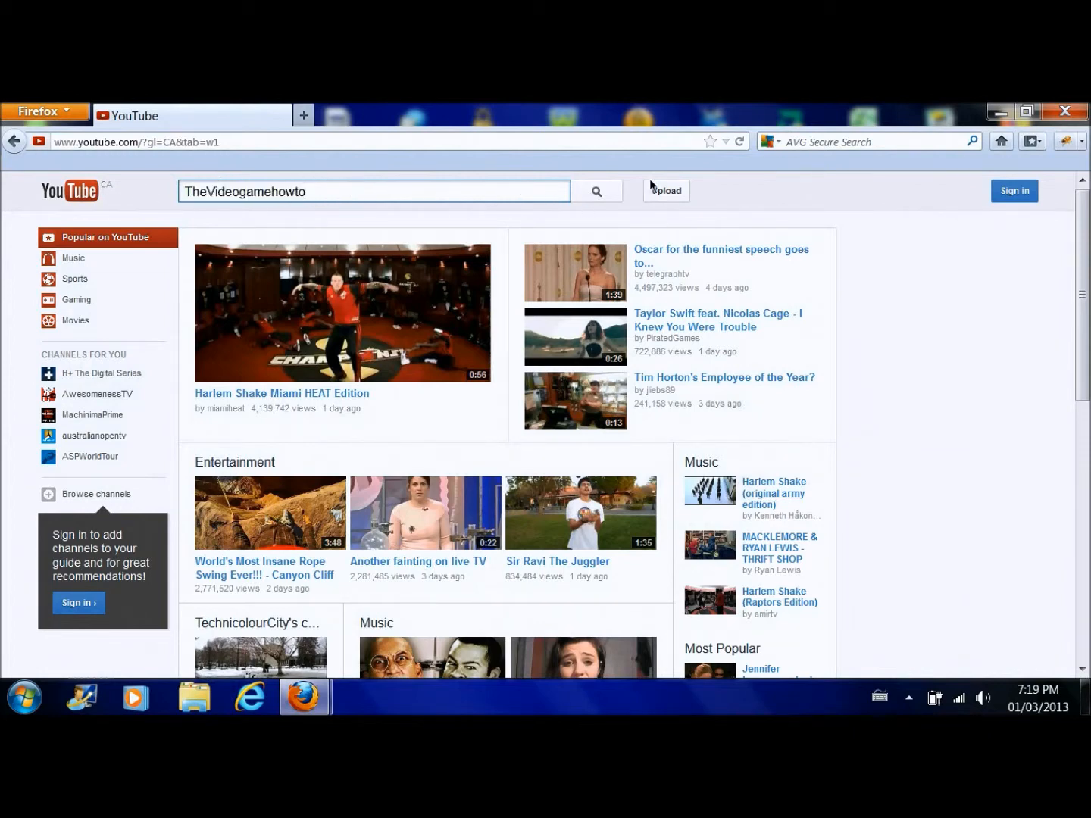
left_click(596, 191)
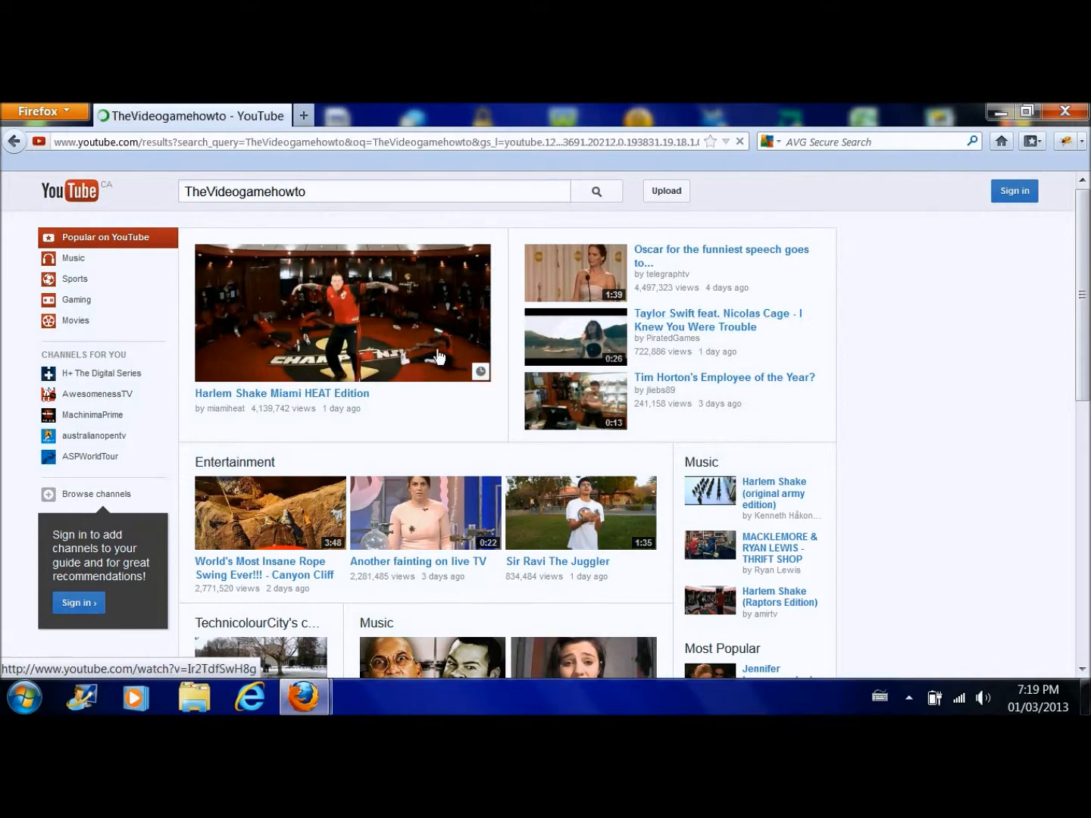
left_click(597, 191)
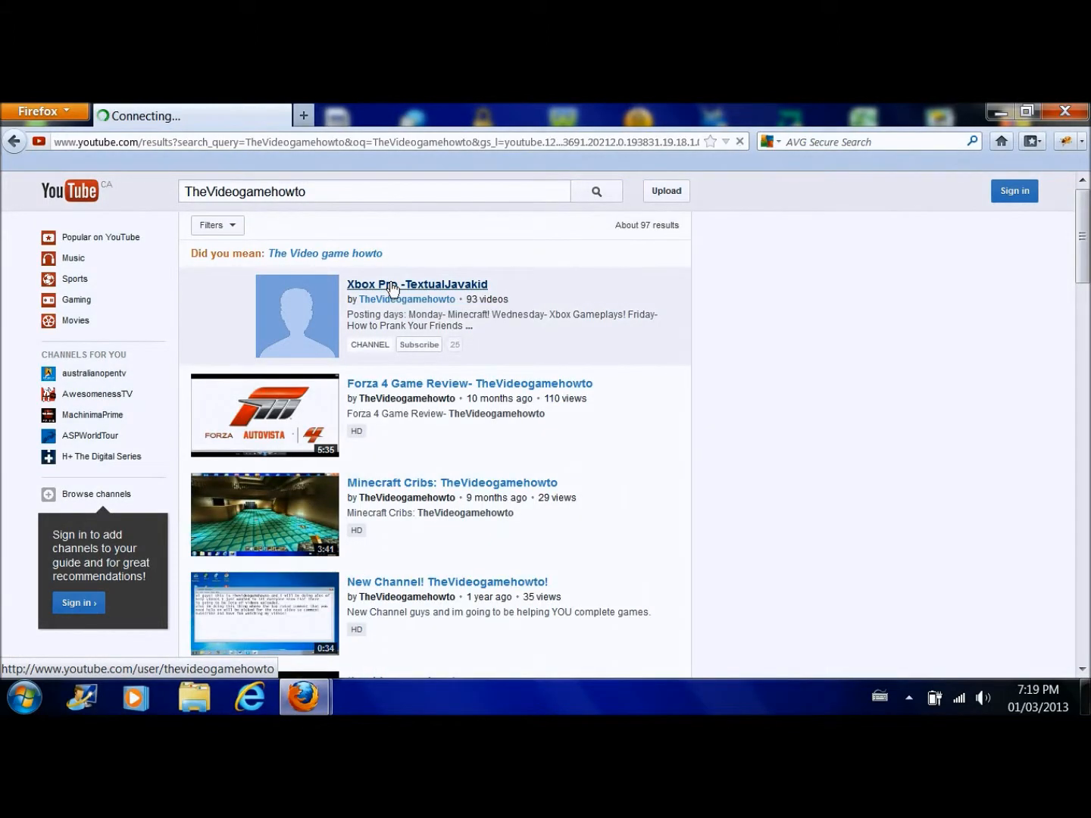
left_click(419, 285)
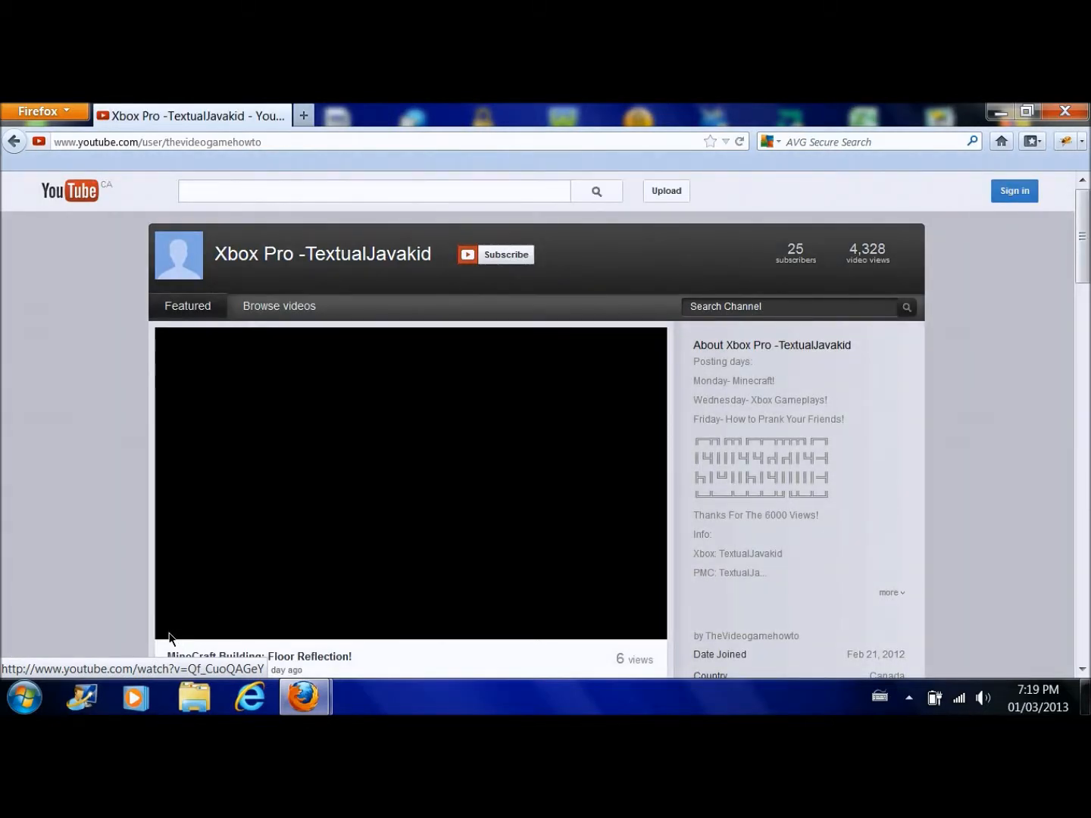
- Start the channel's featured video and pause it right at the beginning
left_click(409, 481)
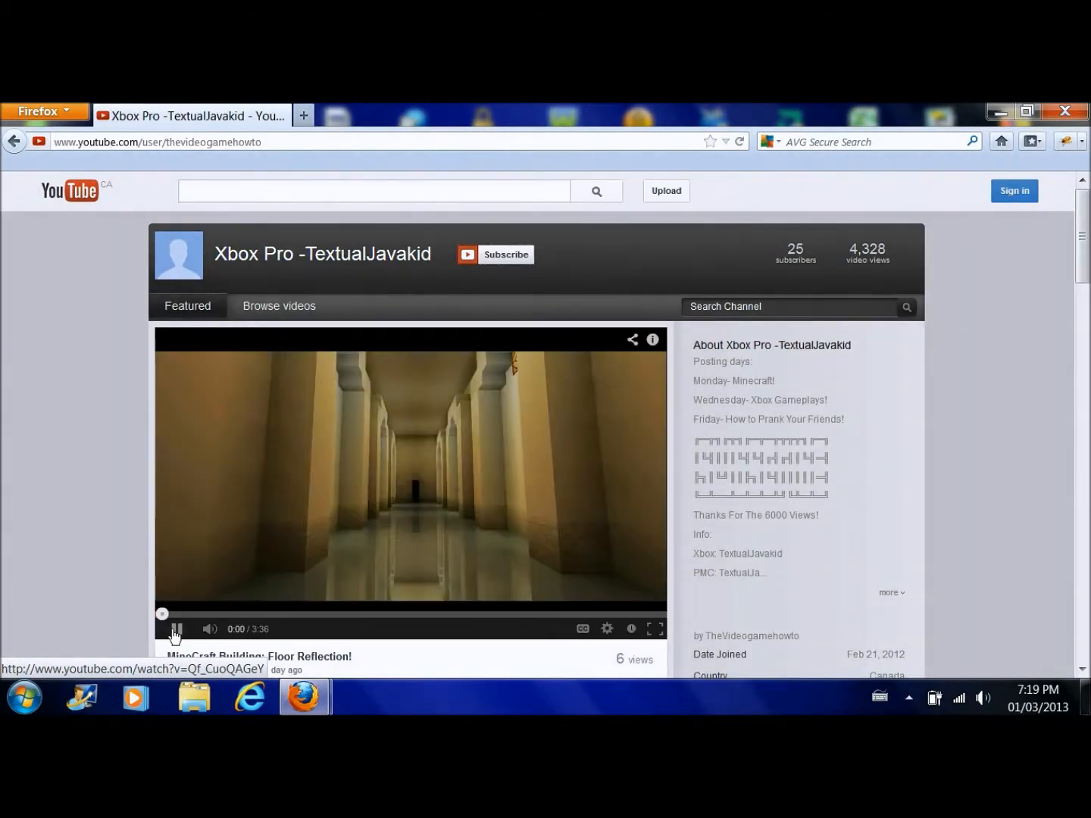
left_click(175, 629)
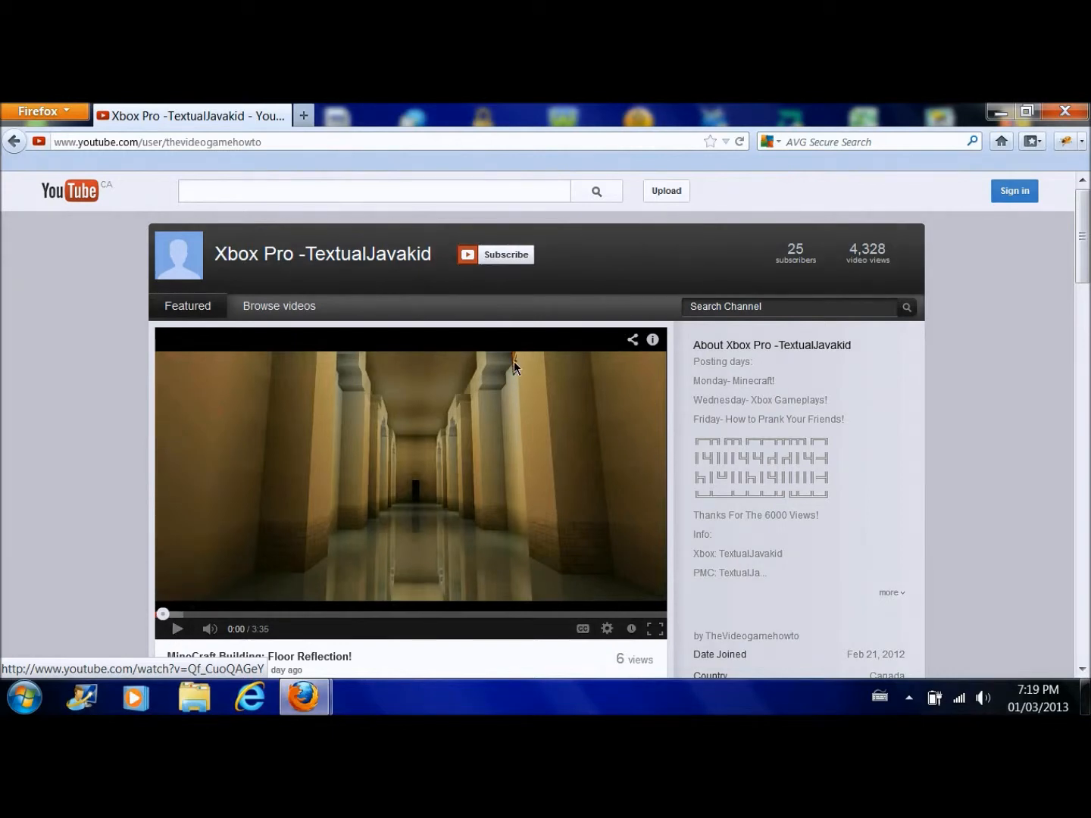
mouse_move(599, 241)
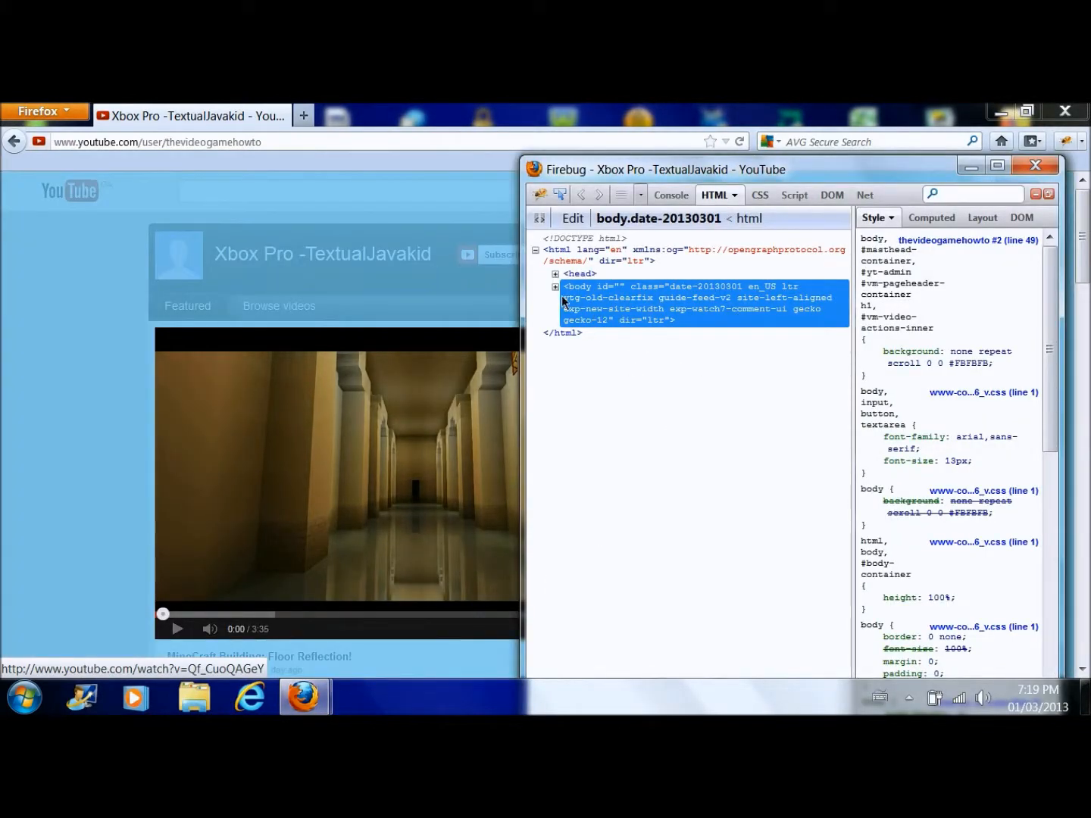
- Expand the body element in Firebug's HTML tree and scroll through its children
left_click(555, 287)
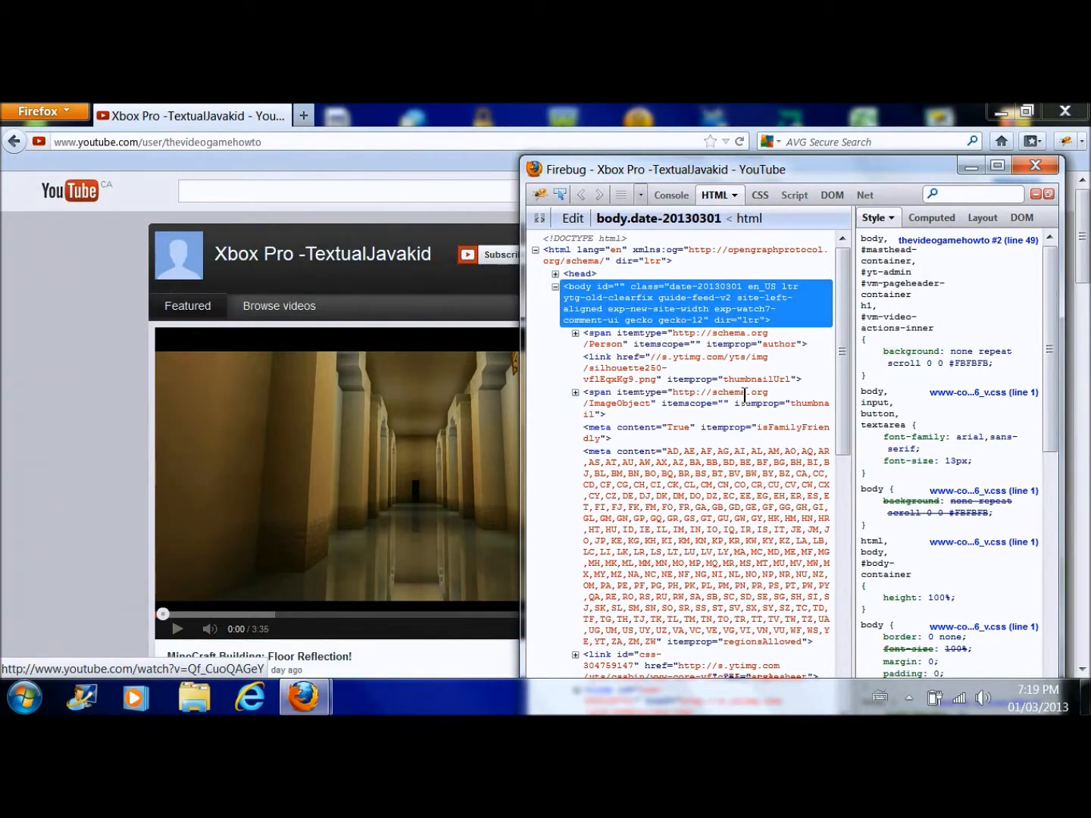
scroll("down", 3)
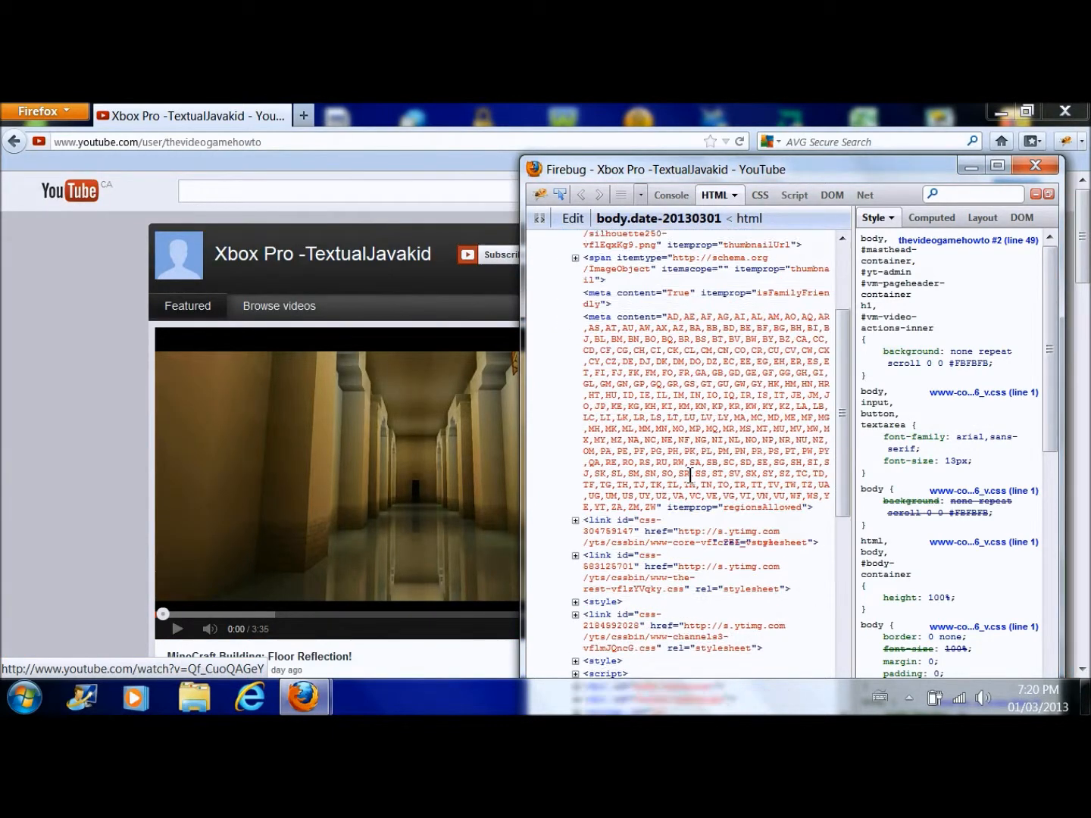
scroll("down", 3)
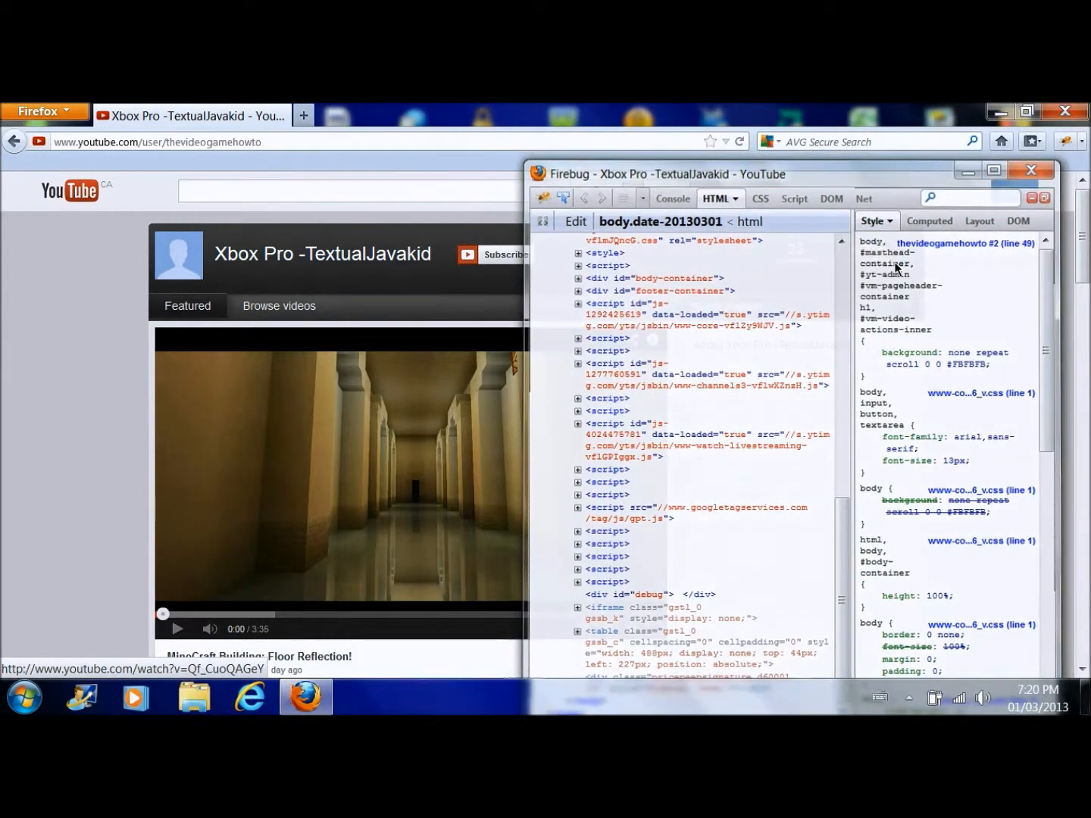
- Inspect the channel's subscriber-count element with Firebug from the page's right-click menu
right_click(793, 246)
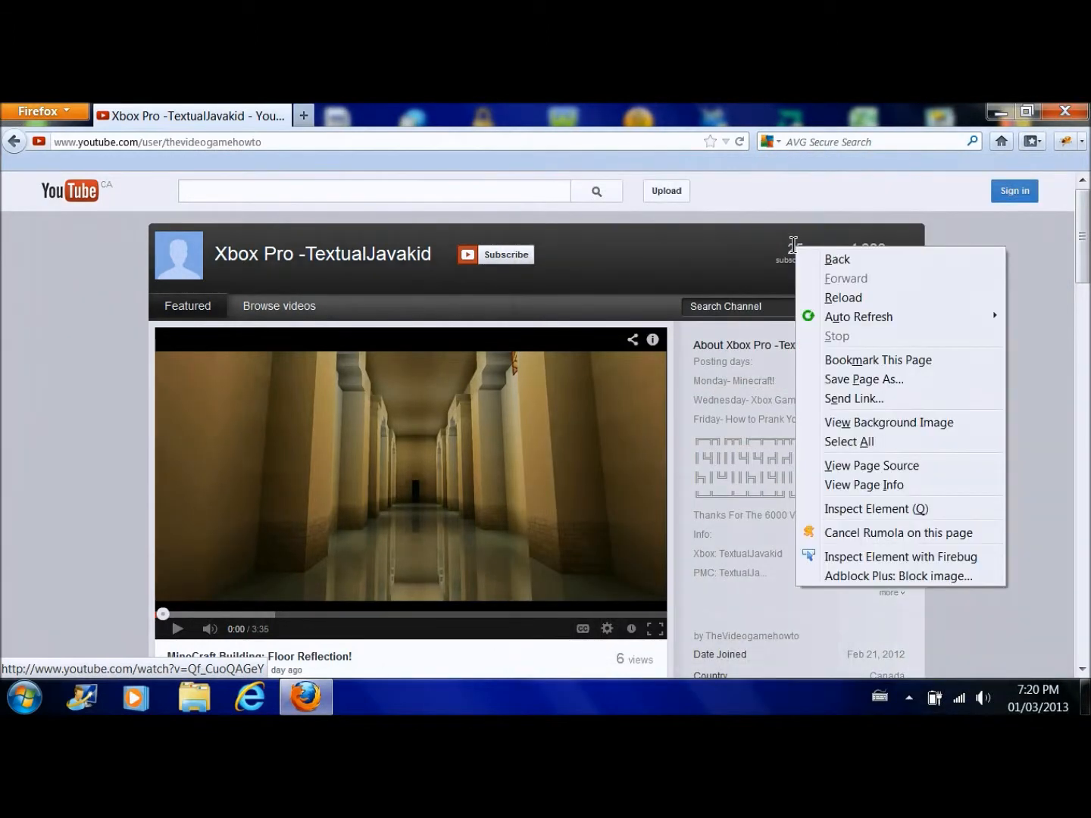
mouse_move(902, 557)
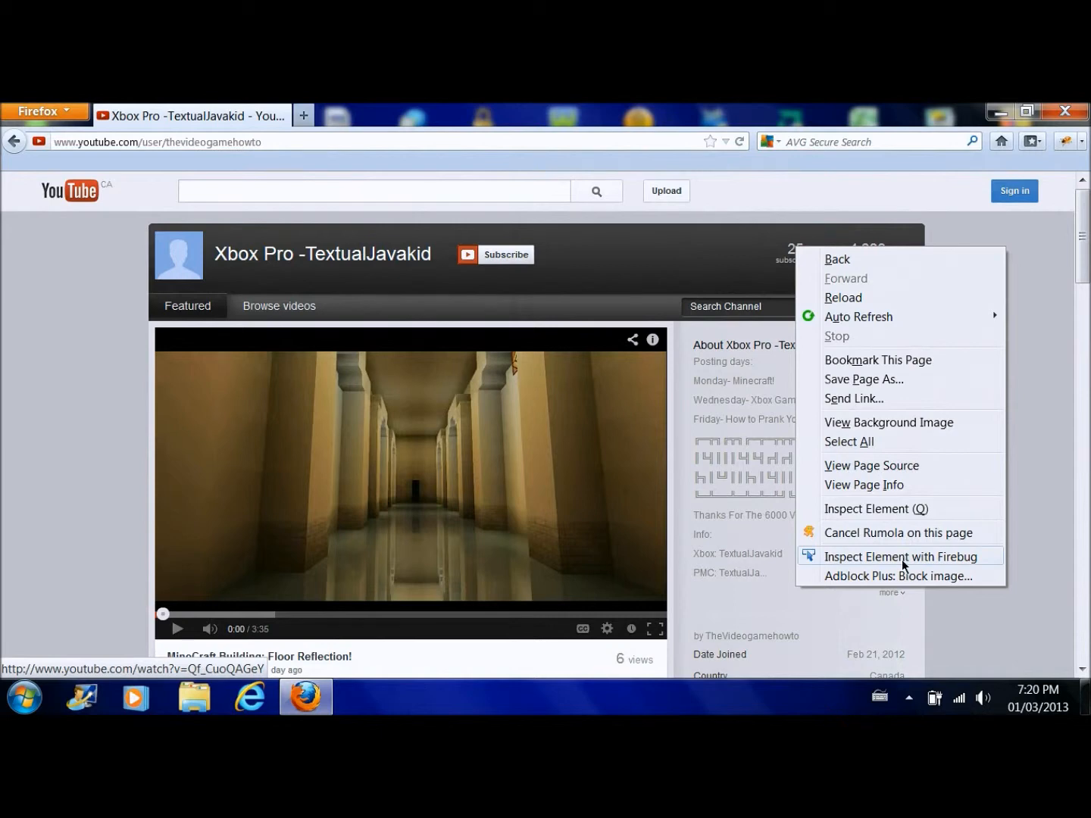
left_click(900, 556)
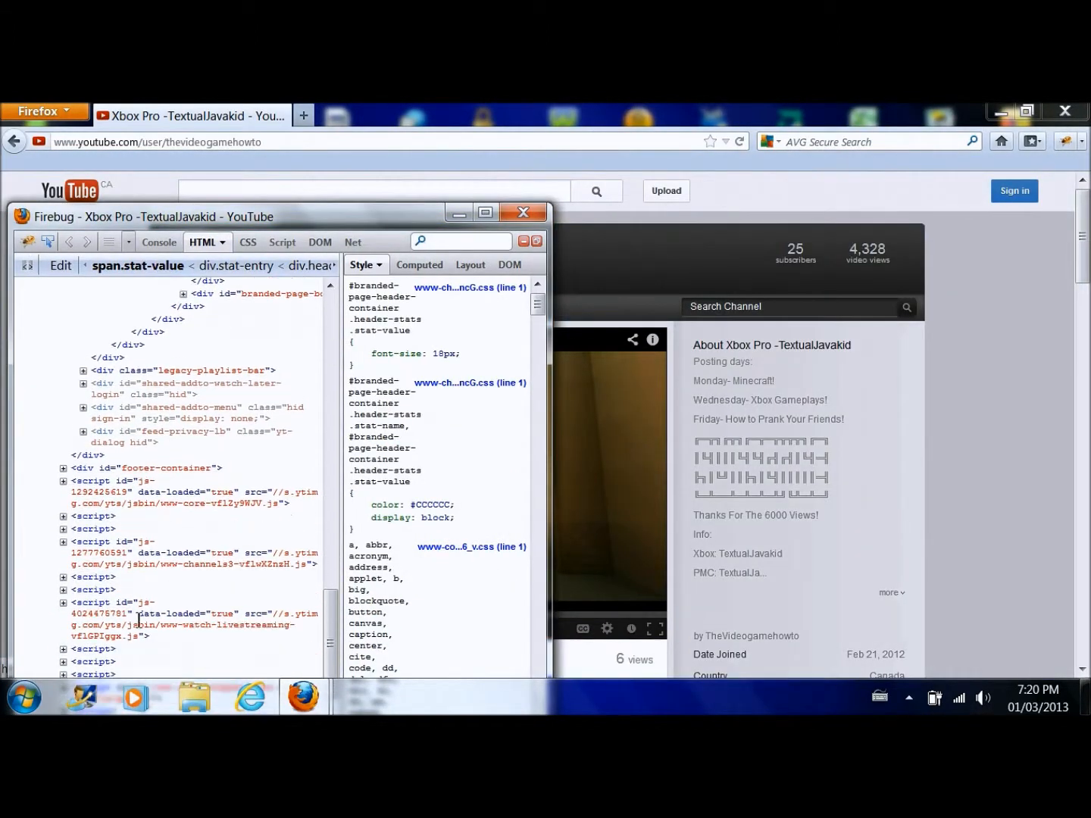
scroll("down", 3)
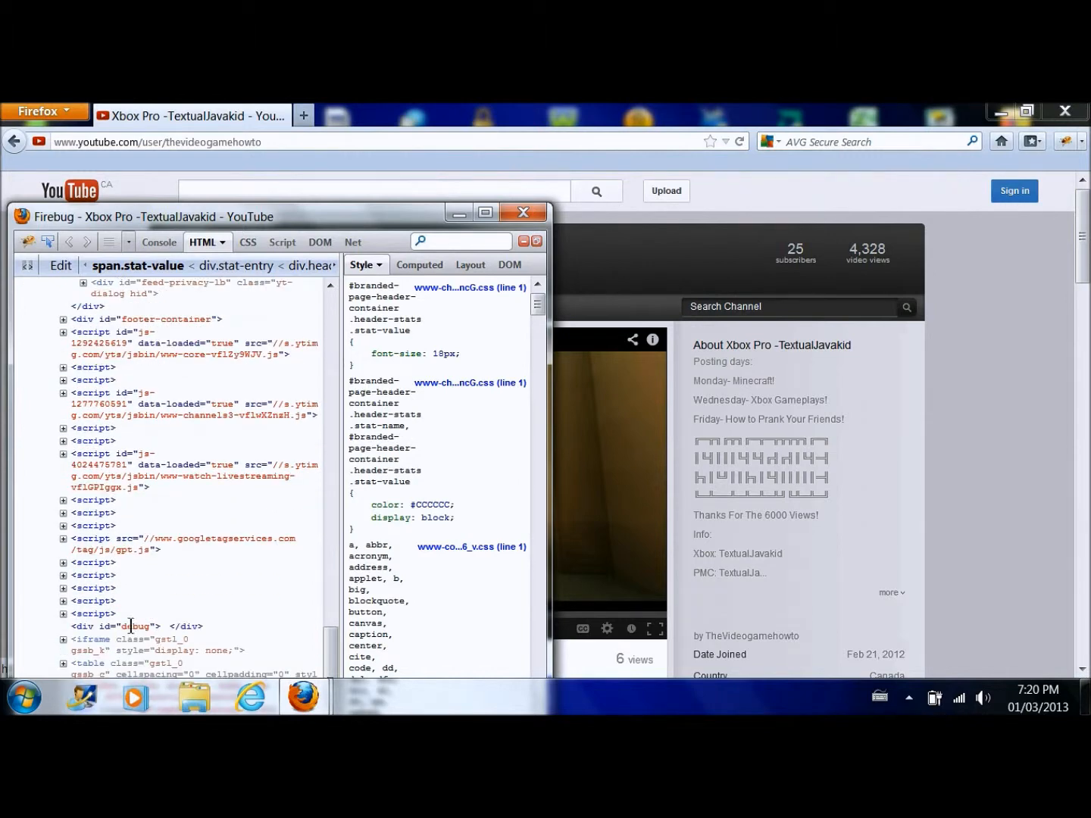
left_click(524, 212)
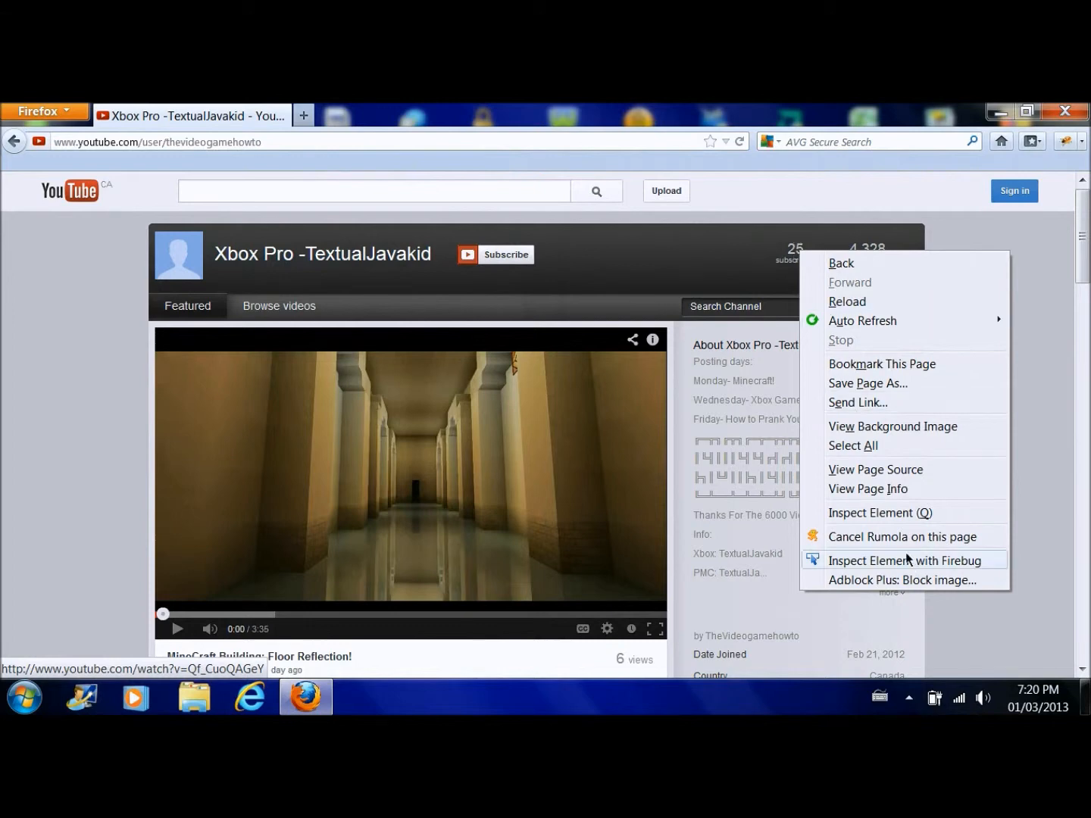
left_click(907, 561)
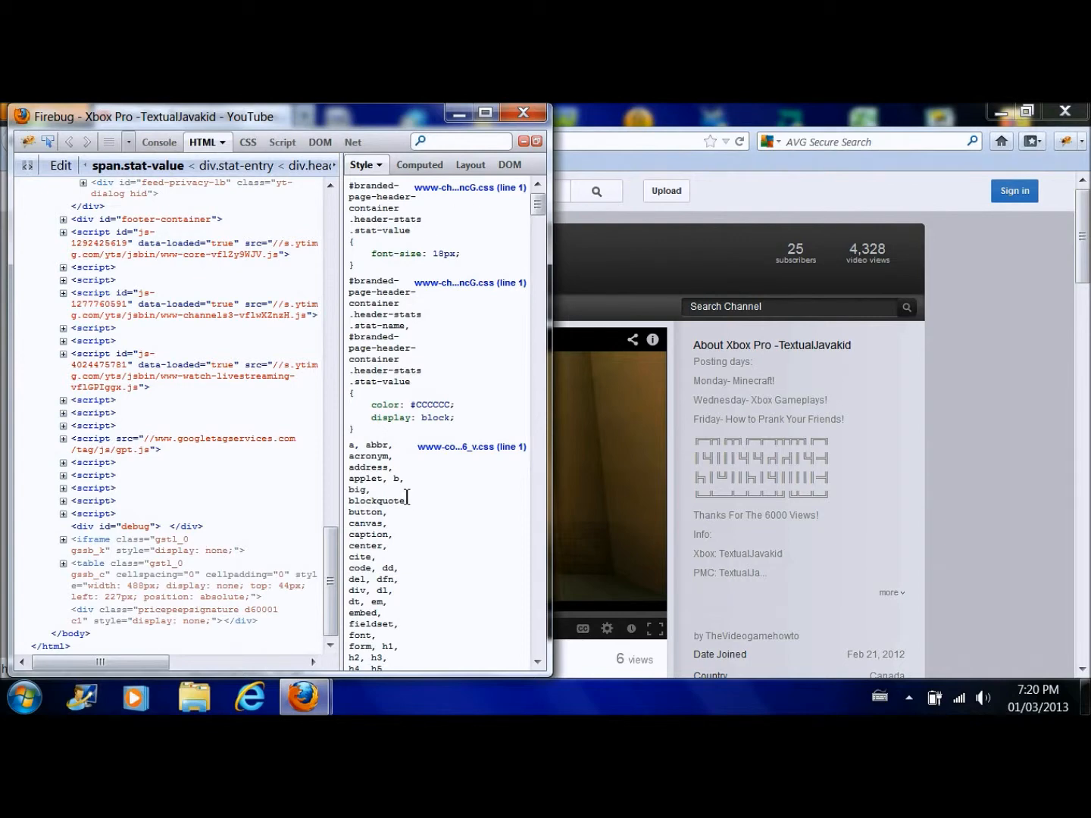
- Scroll the HTML tree to locate the header-stats div holding the stat-value spans
scroll("up", 3)
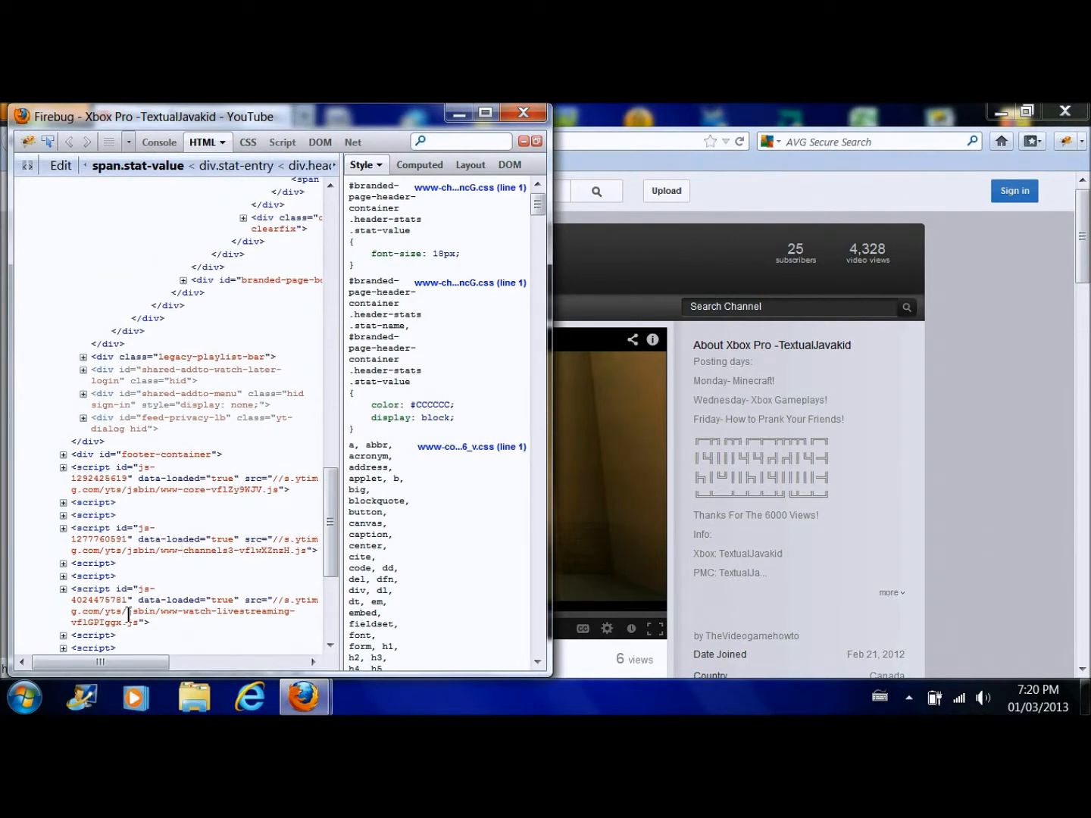
left_click(525, 113)
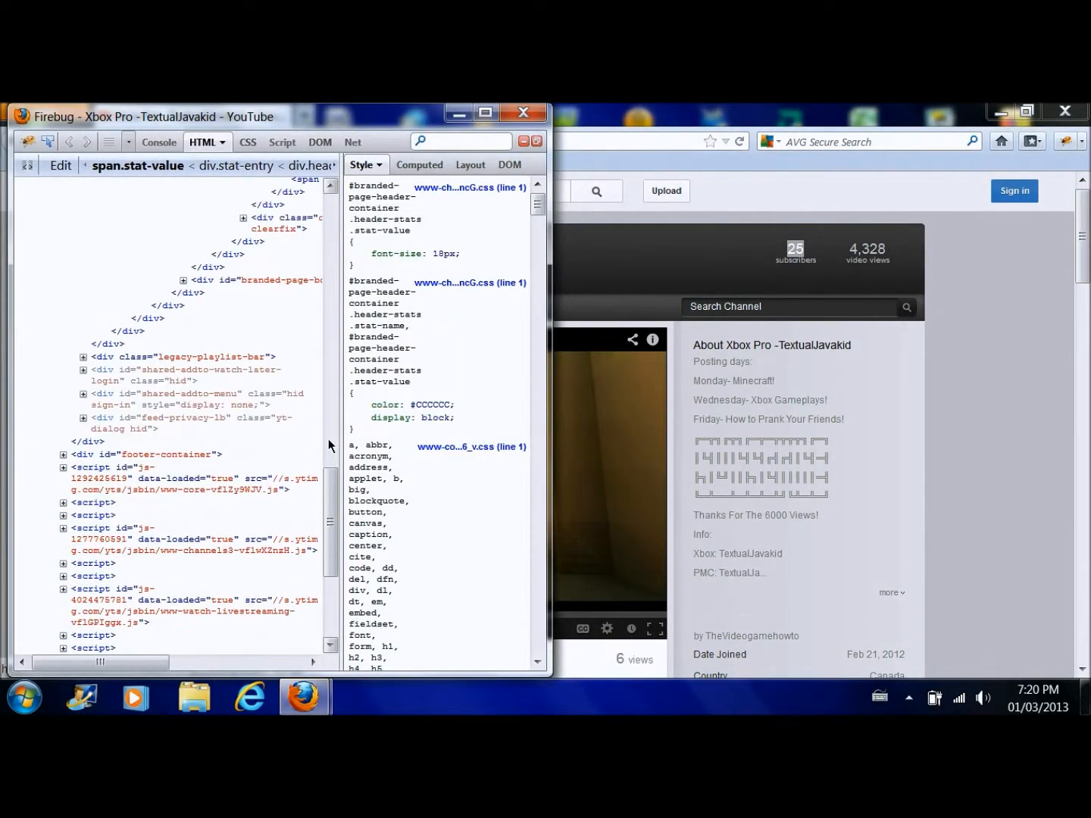
scroll("down", 3)
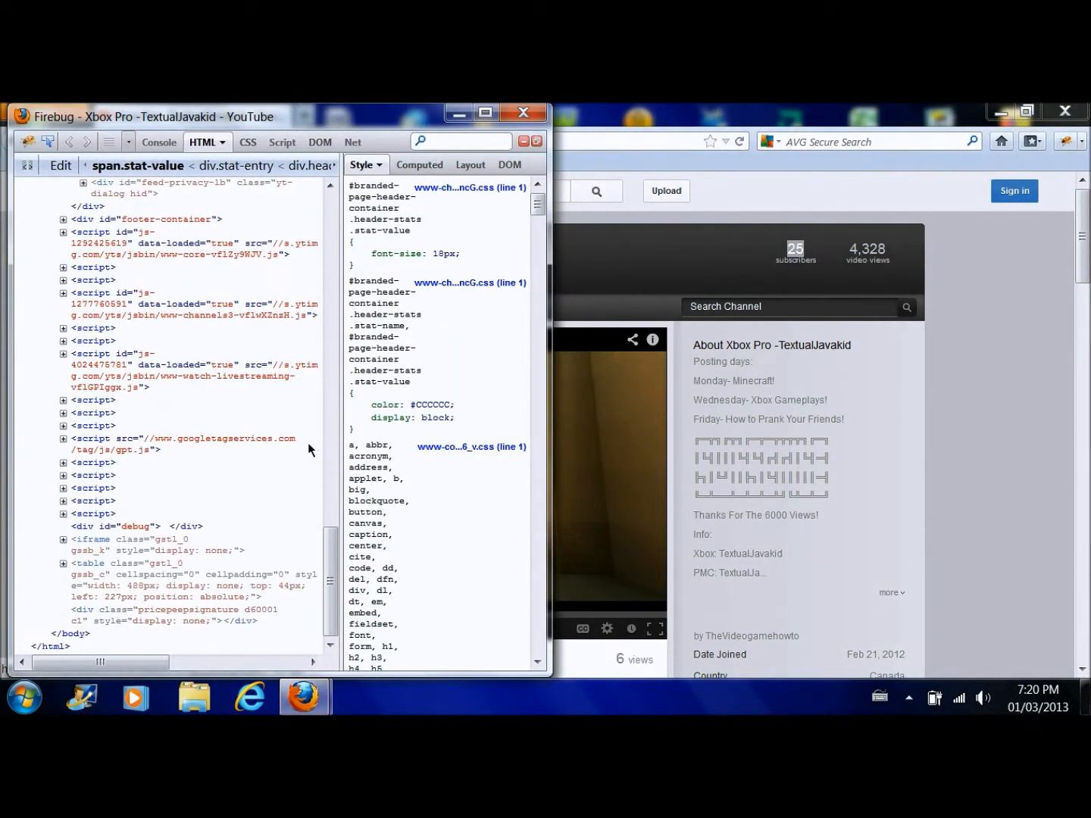
scroll("up", 3)
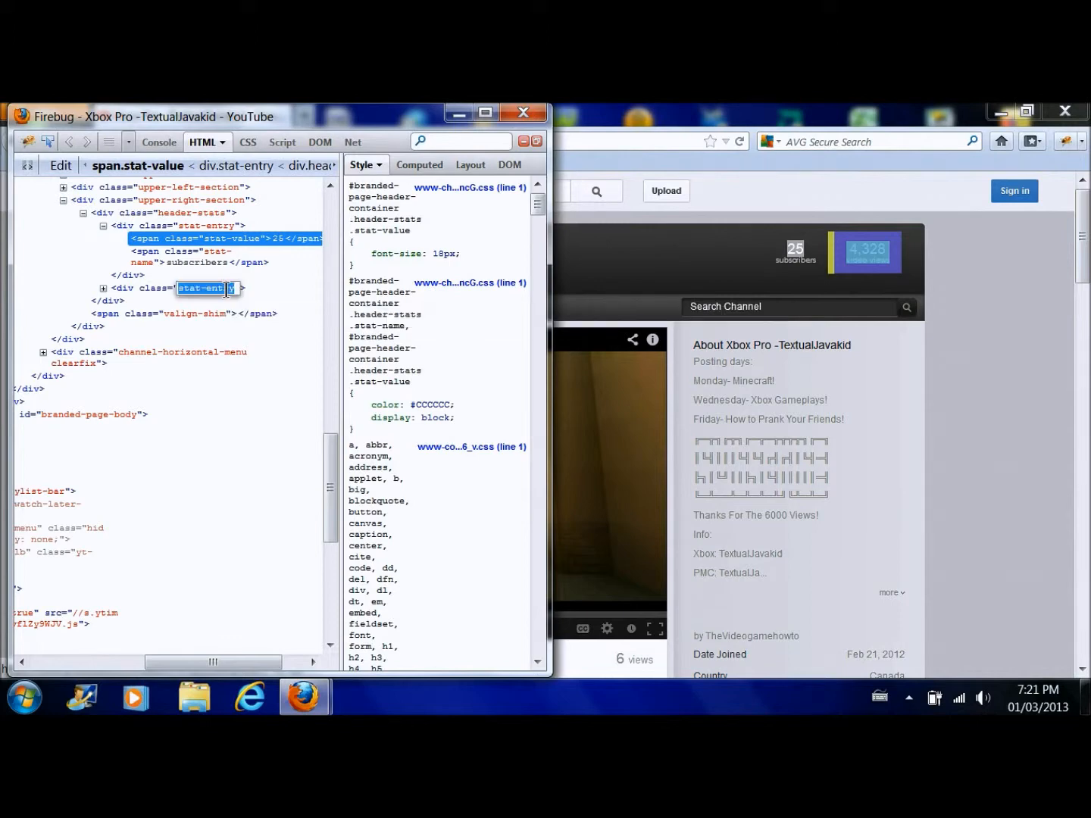
- Edit the stat-value spans to 2,506,493 subscribers and 154,328,082 video views
left_click(103, 288)
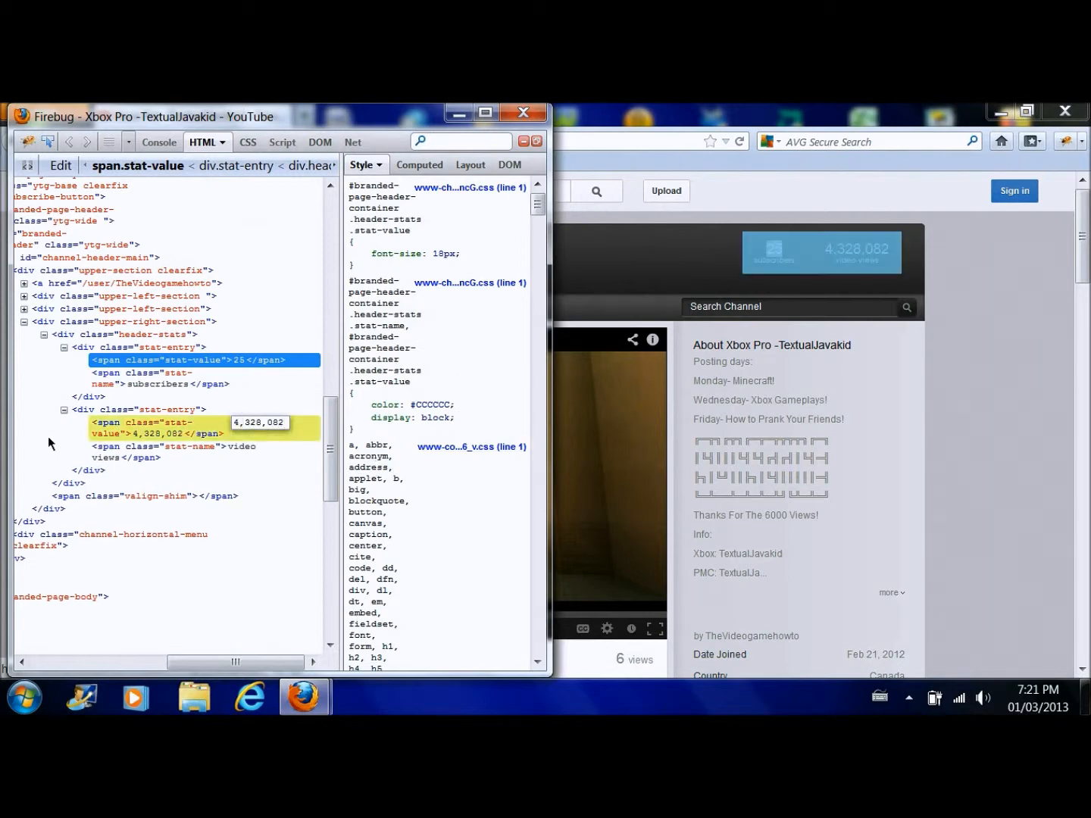
double_click(191, 421)
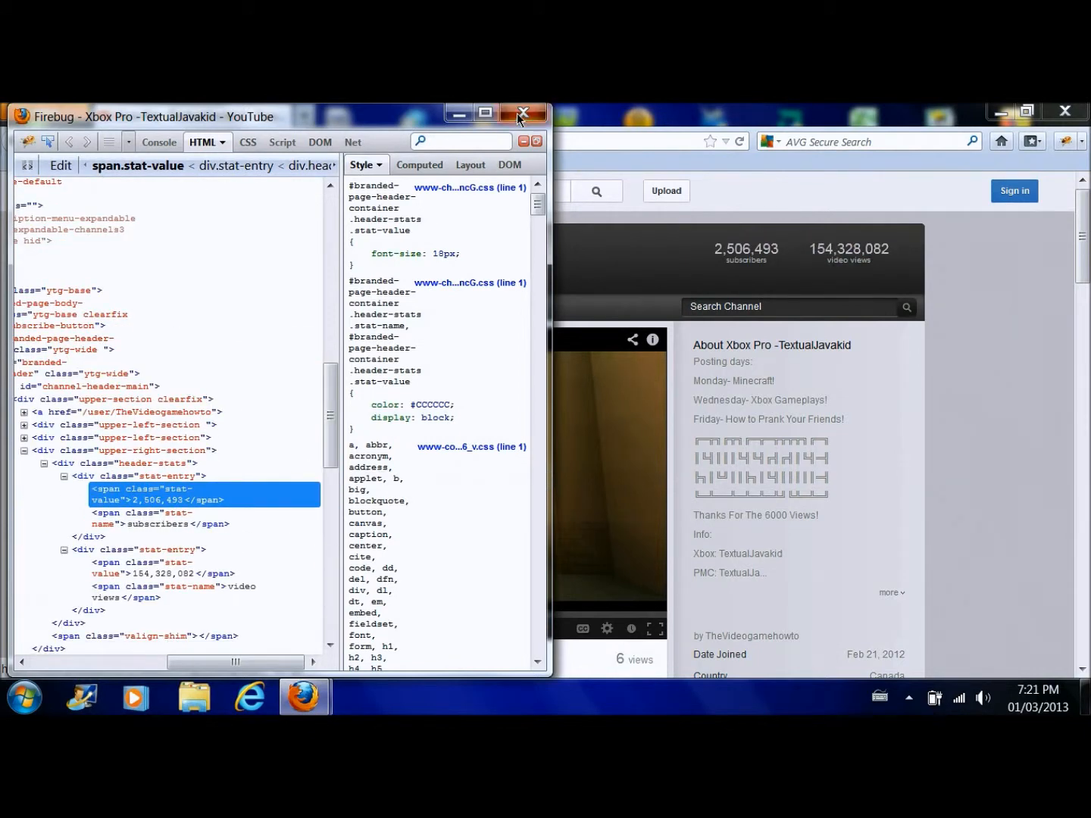
- Close Firebug and inspect the featured video's '6 views' count element
left_click(526, 112)
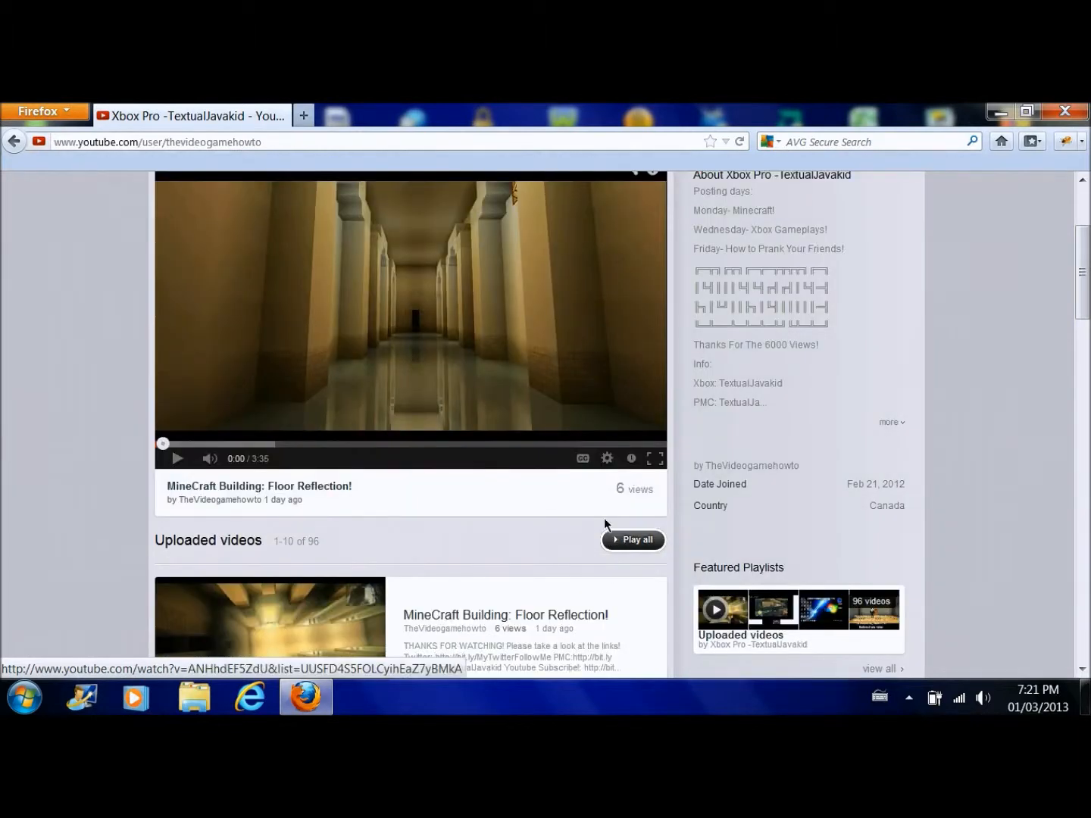
right_click(628, 488)
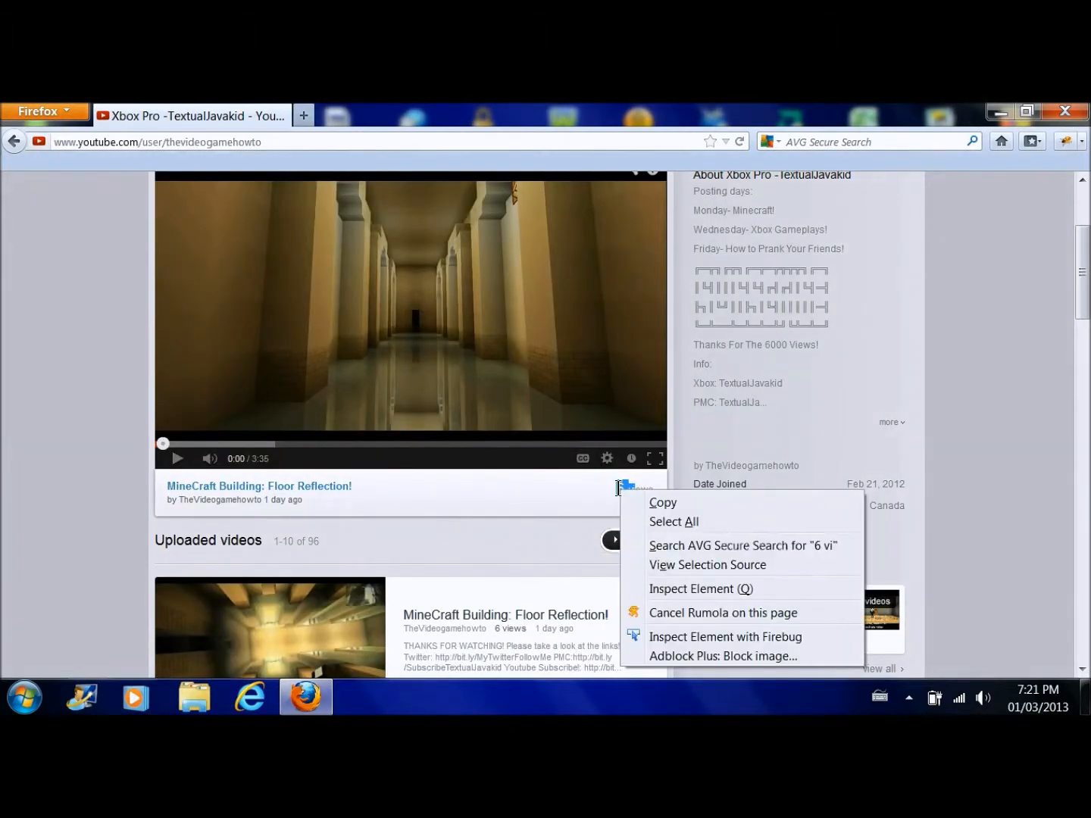
left_click(725, 636)
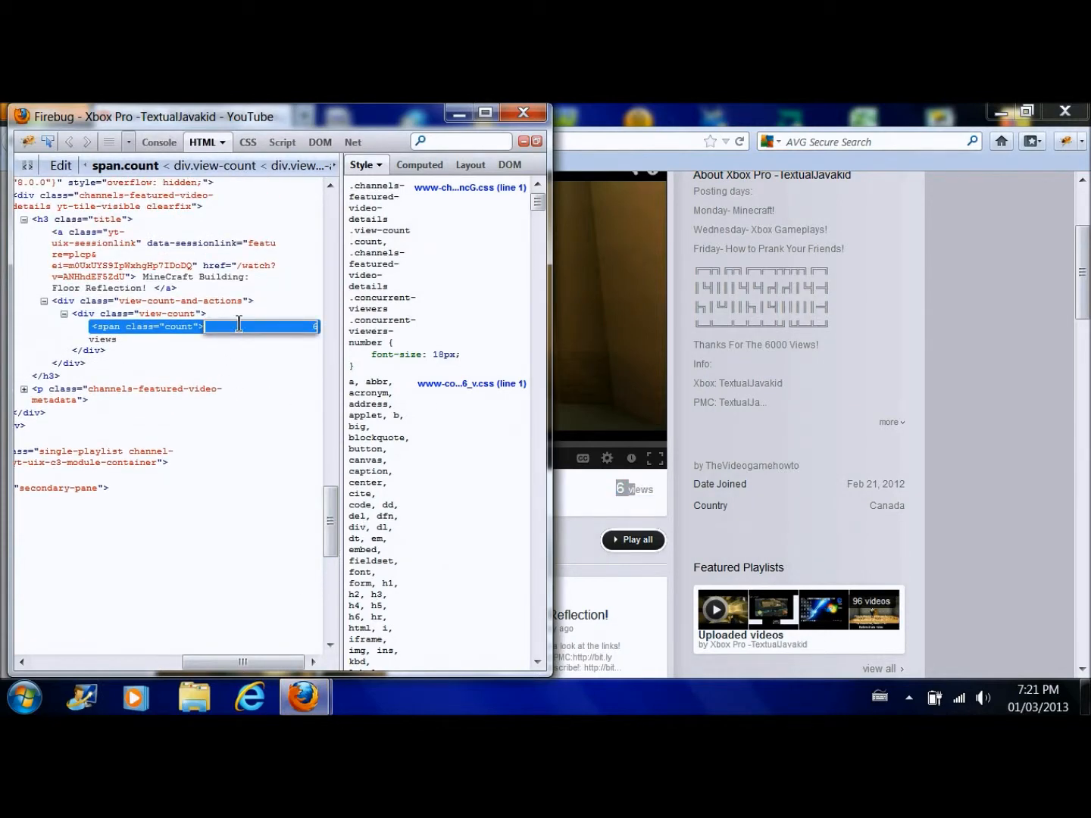
- Replace the span text so the featured video shows 1,306,932 views
type("1")
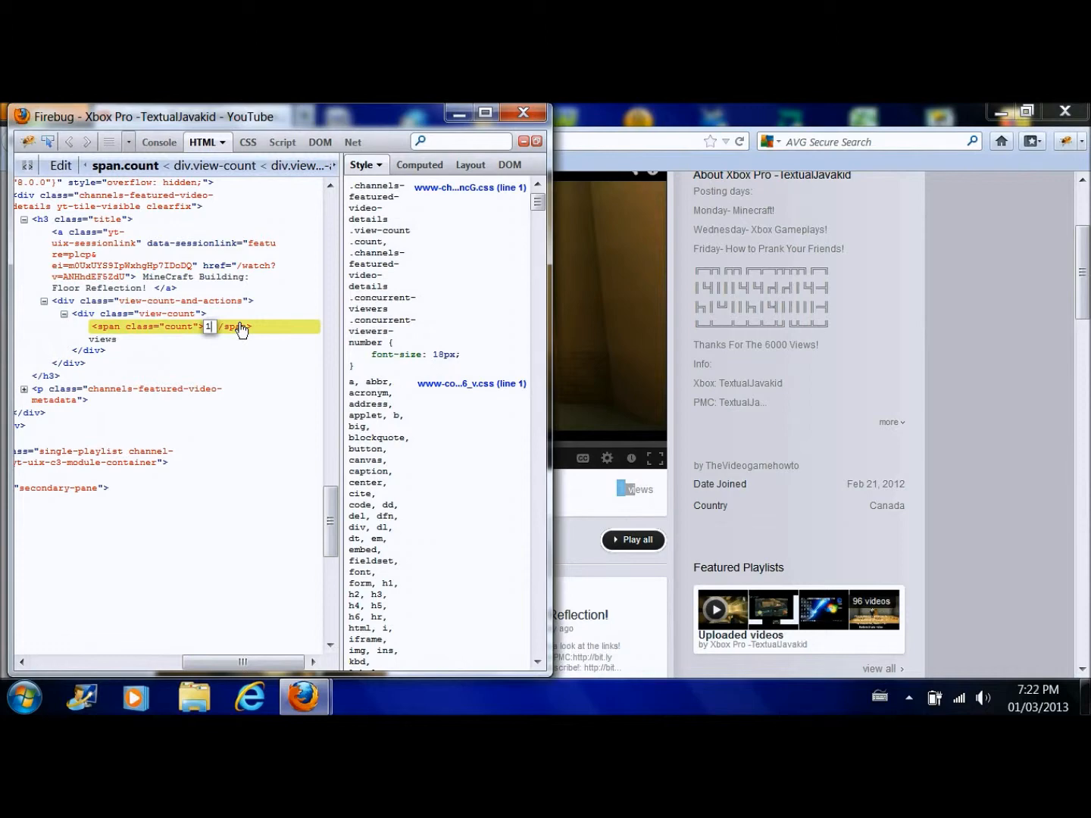
type("12,")
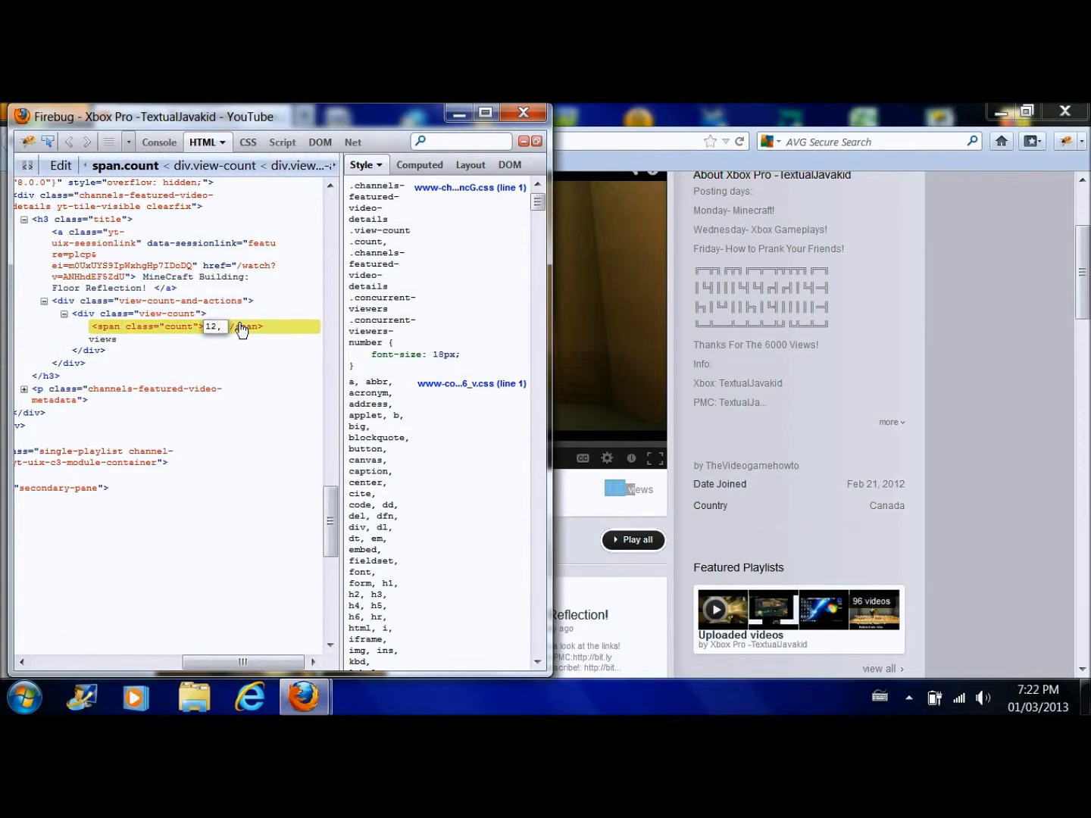
type("10")
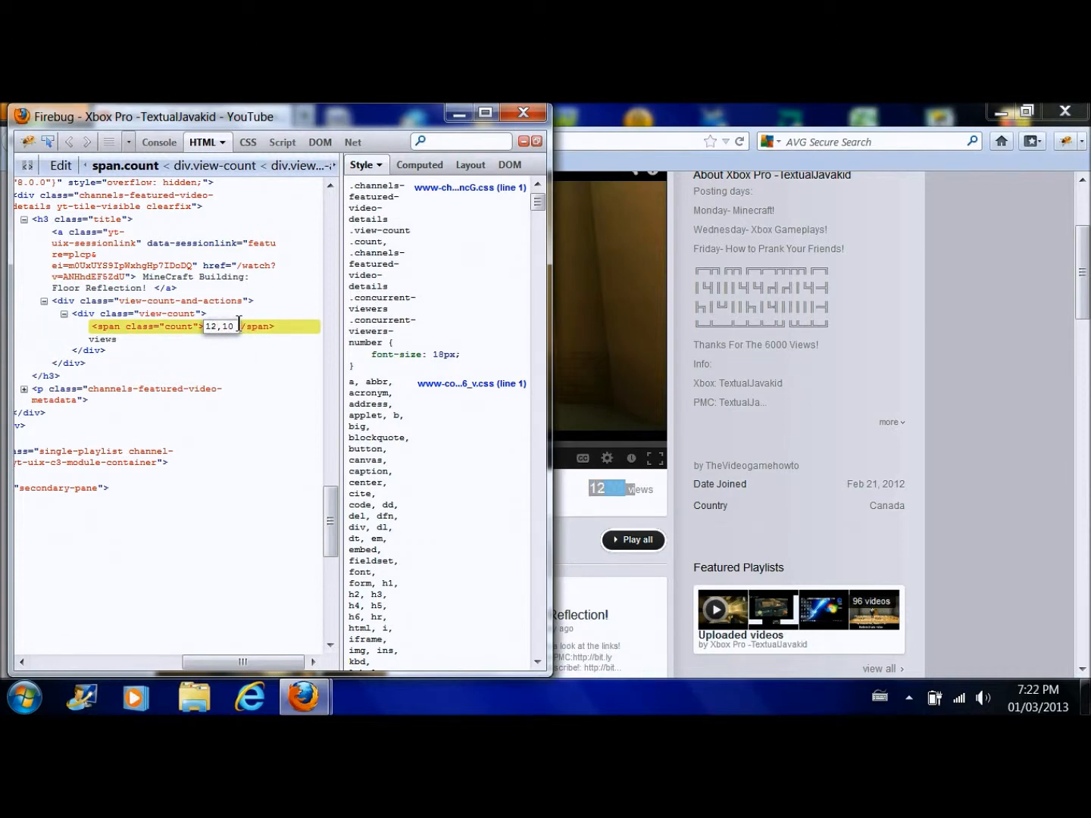
type("1,")
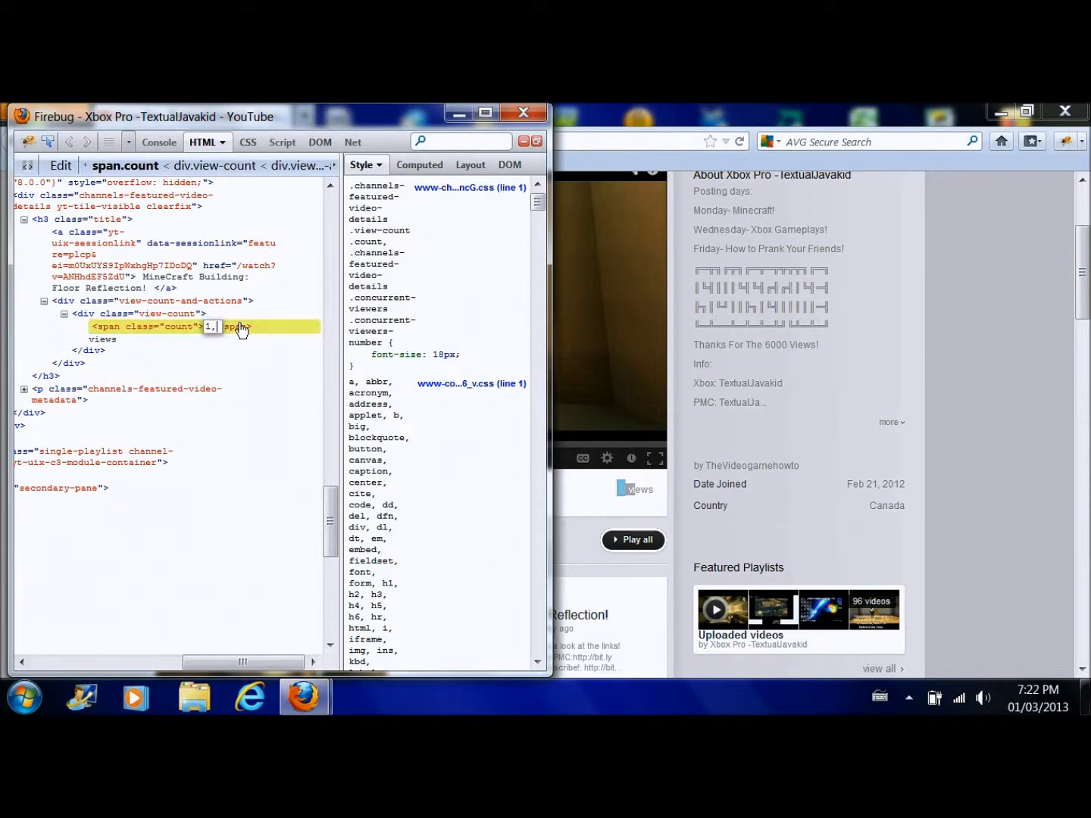
type("306")
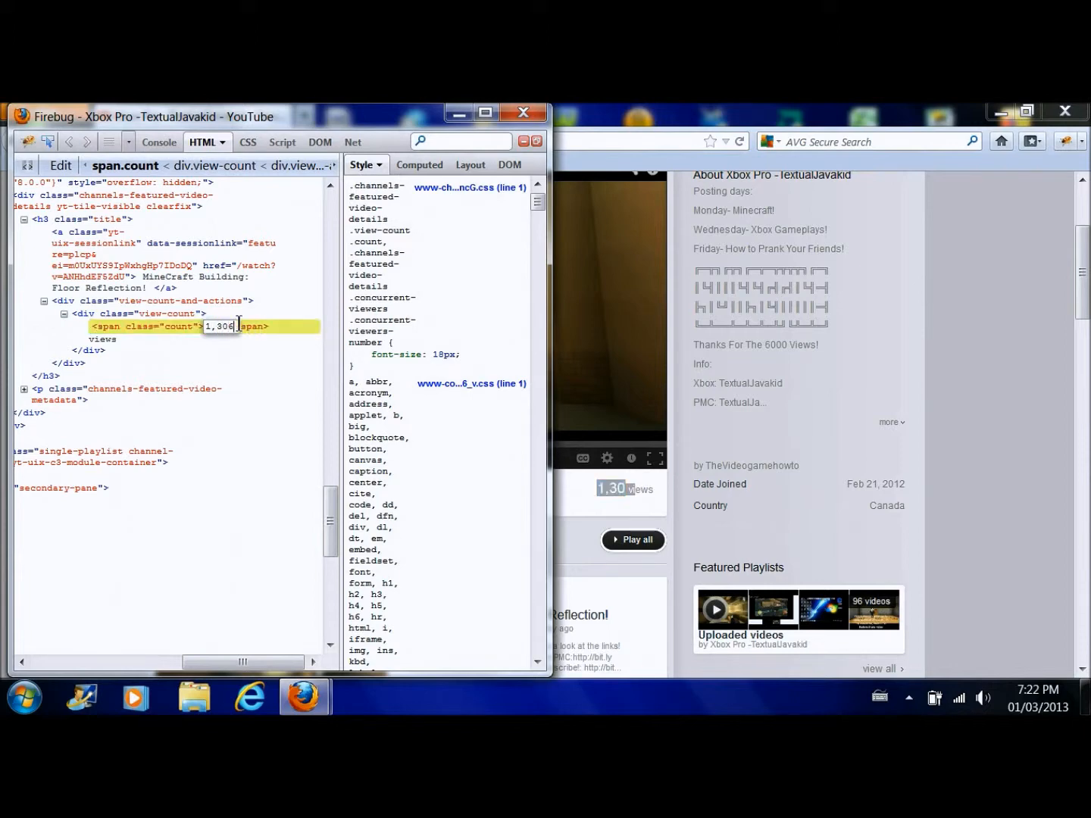
type(",")
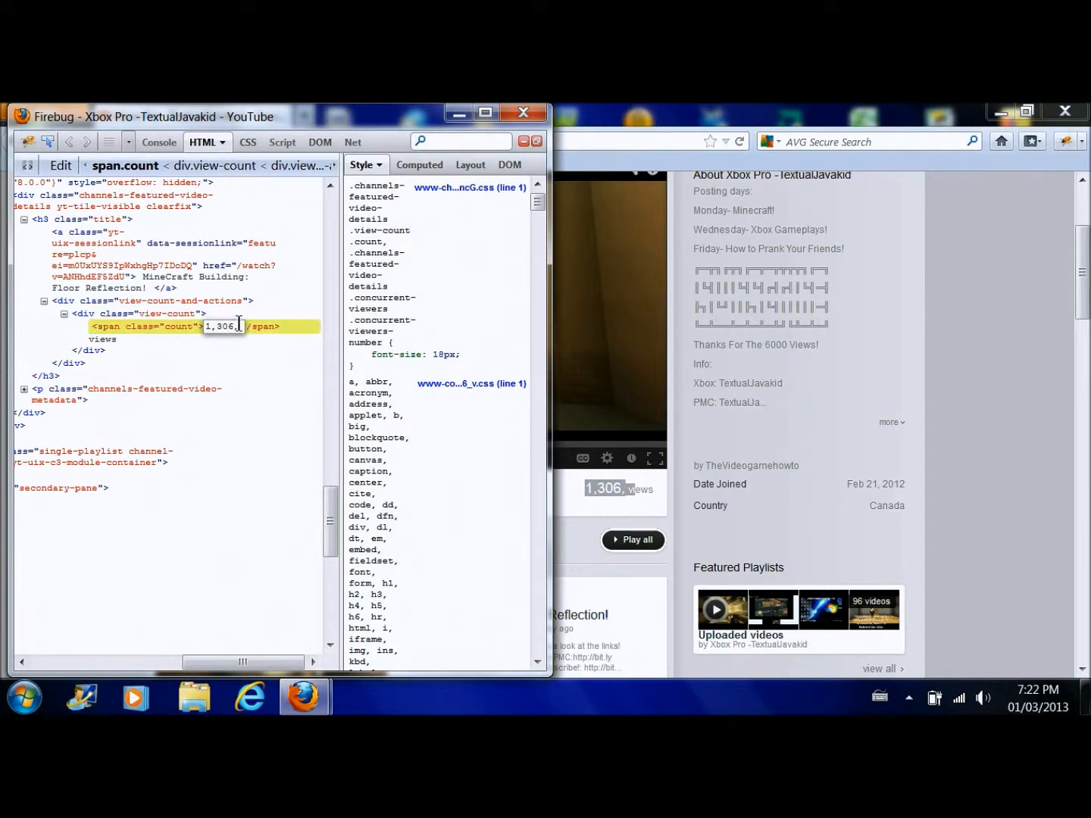
type(",932")
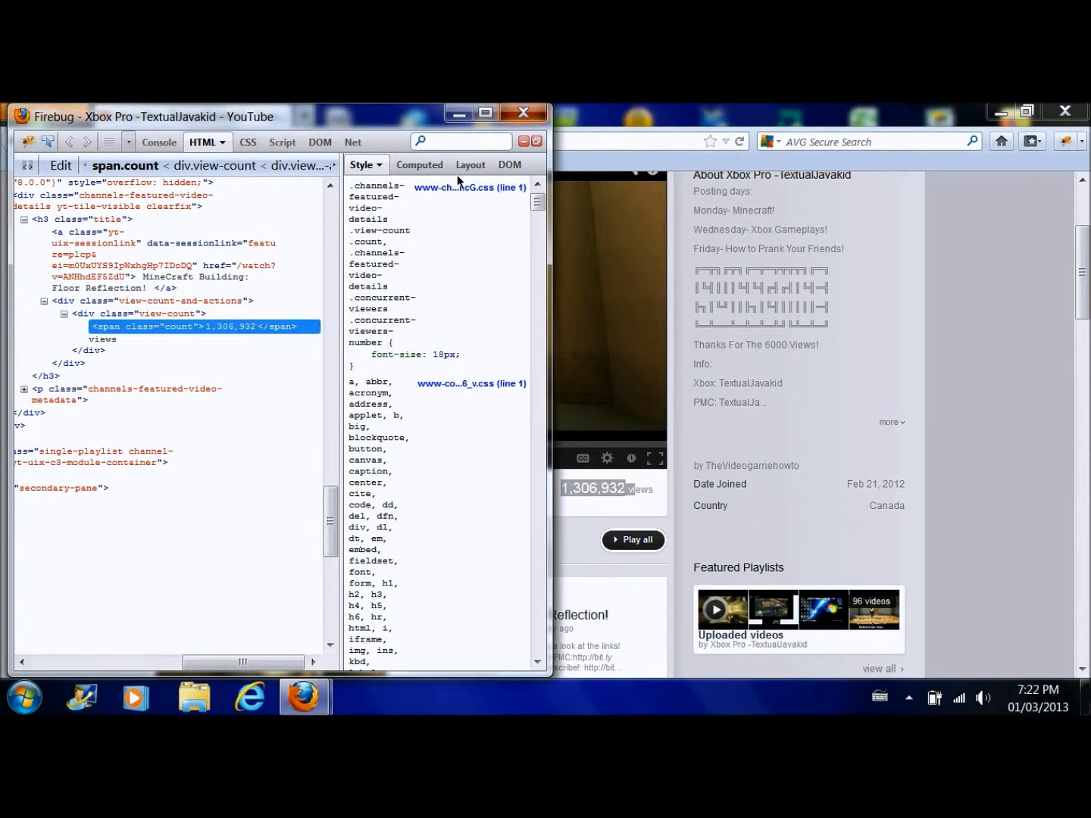
- Close Firebug and scroll through the channel page showing the inflated counts, returning to the top
left_click(524, 112)
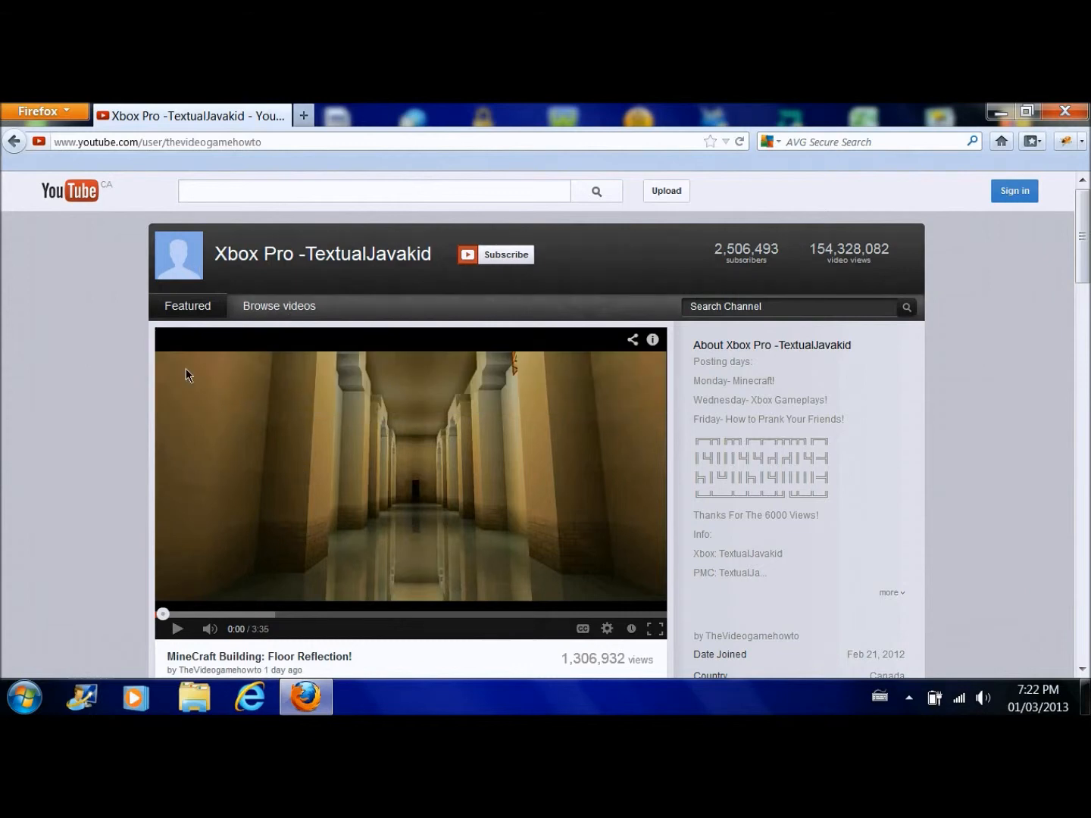
mouse_move(736, 274)
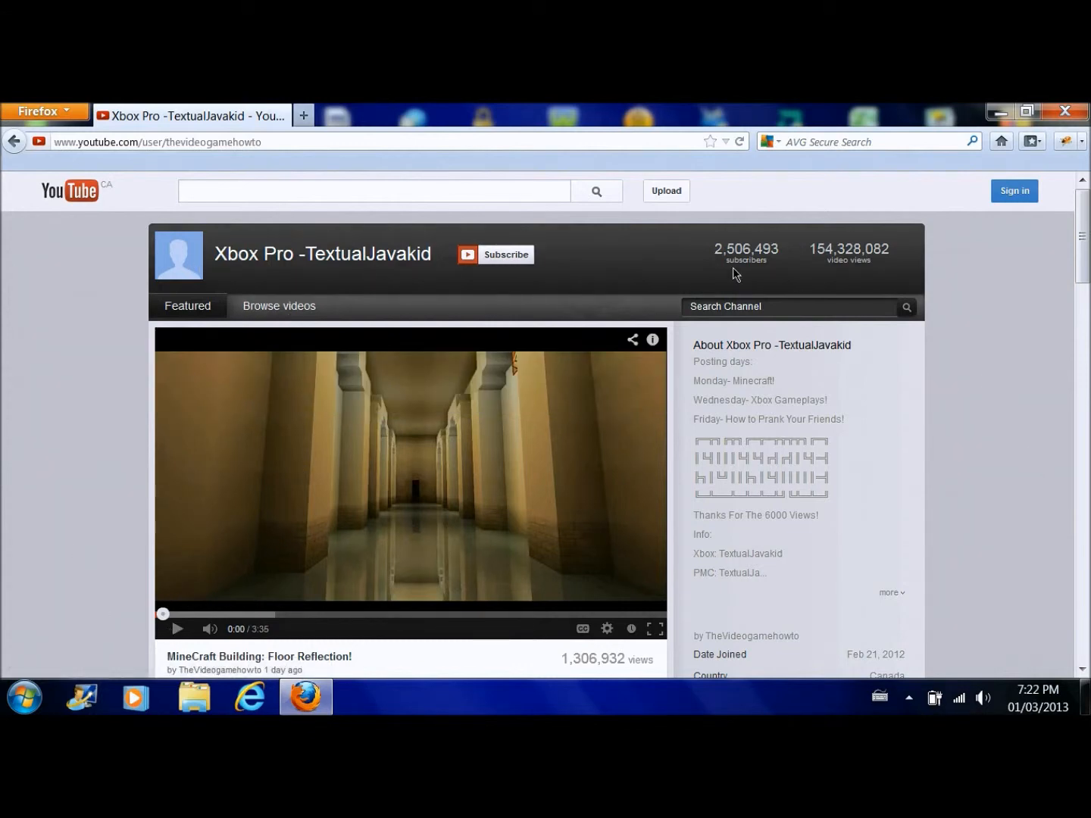
scroll("down", 3)
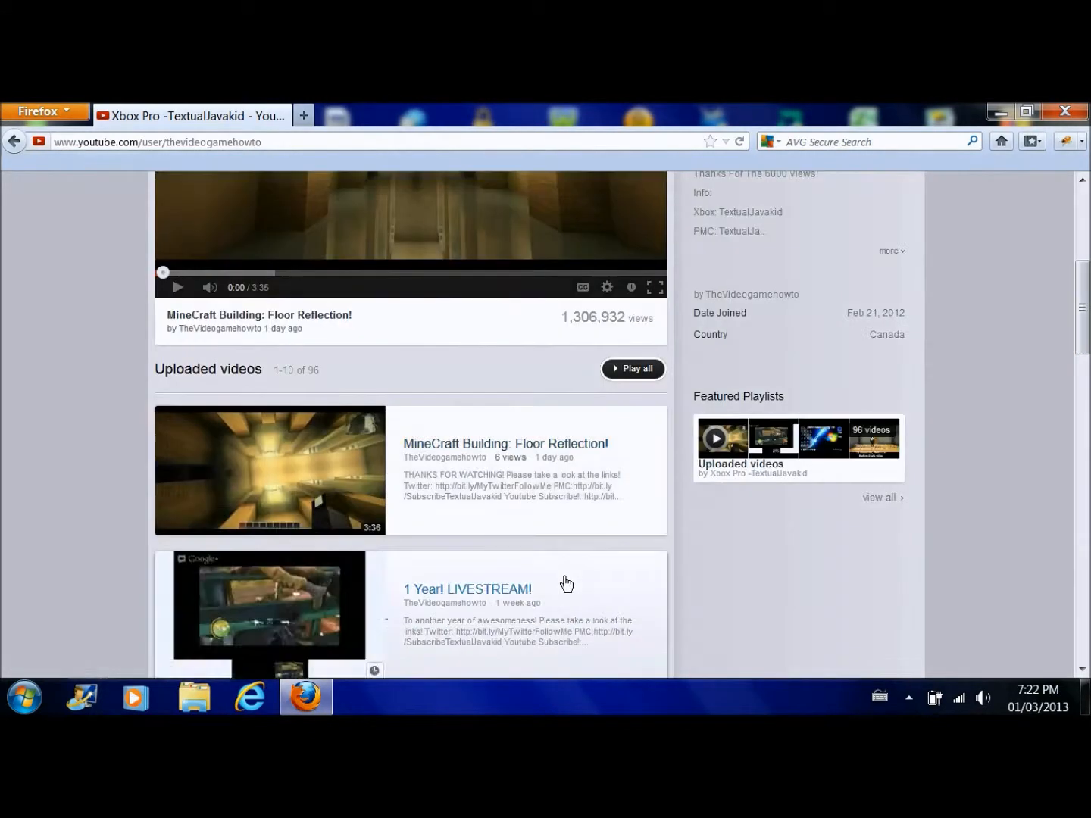
scroll("down", 3)
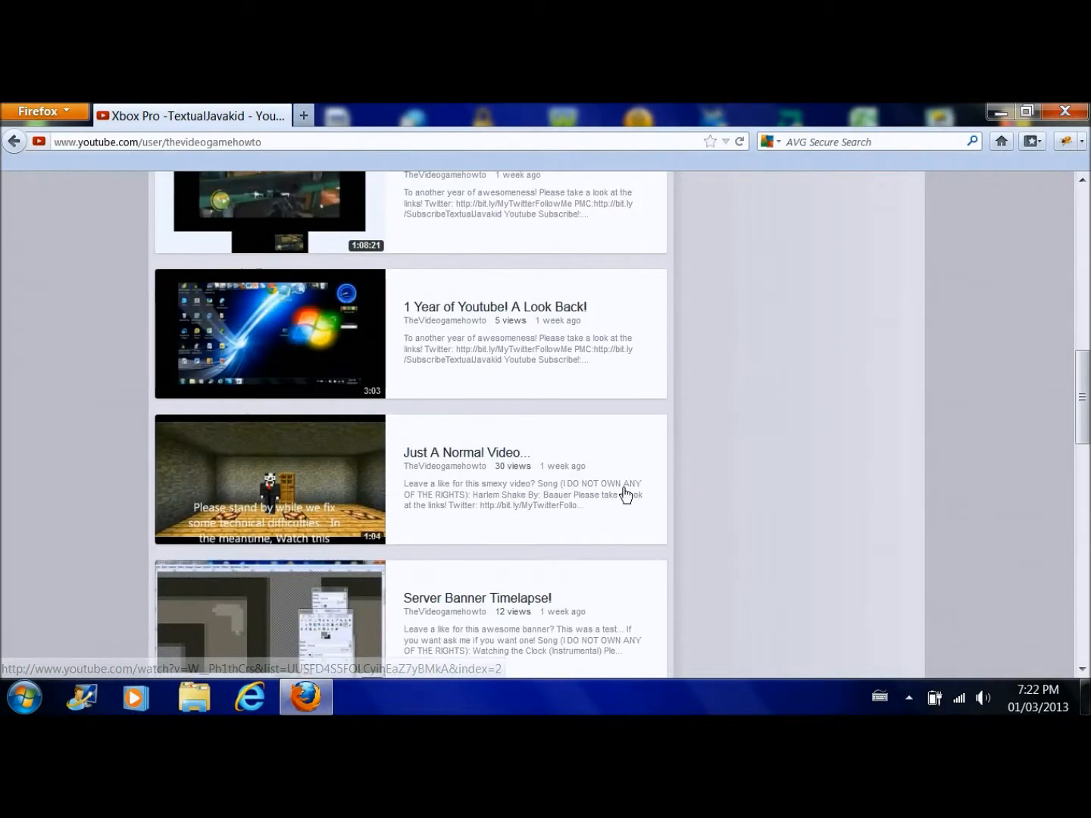
scroll("down", 3)
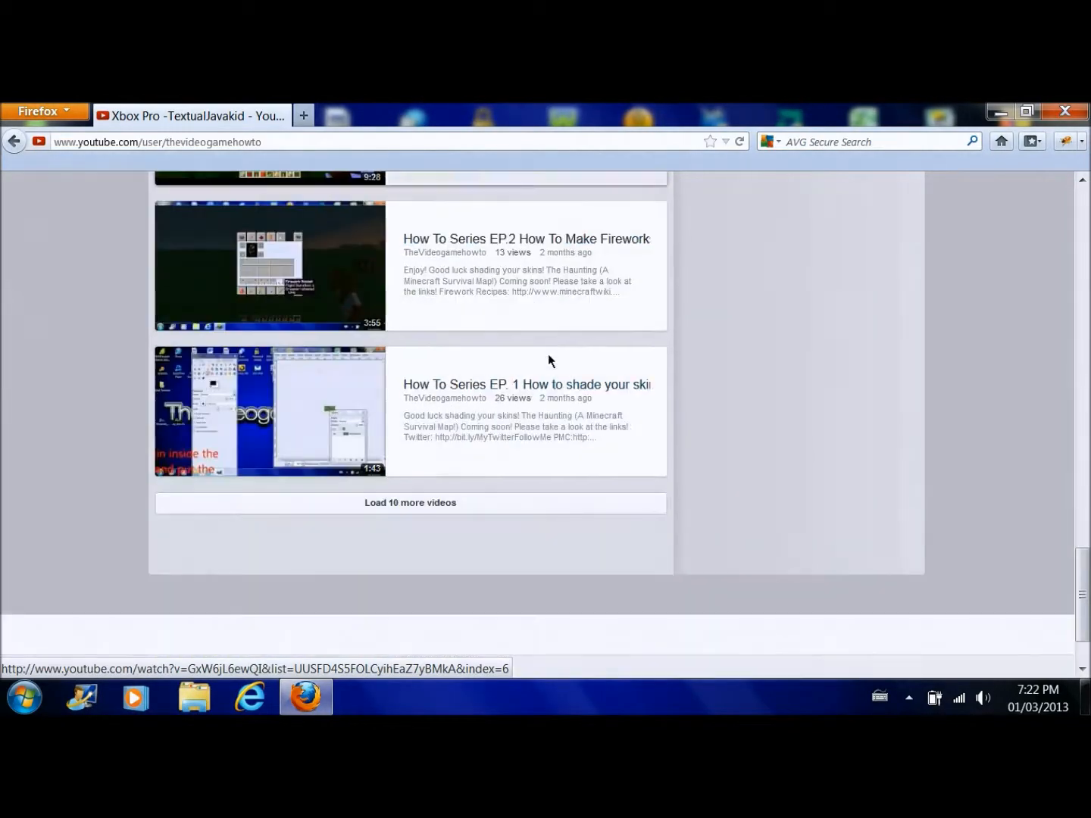
scroll("up", 3)
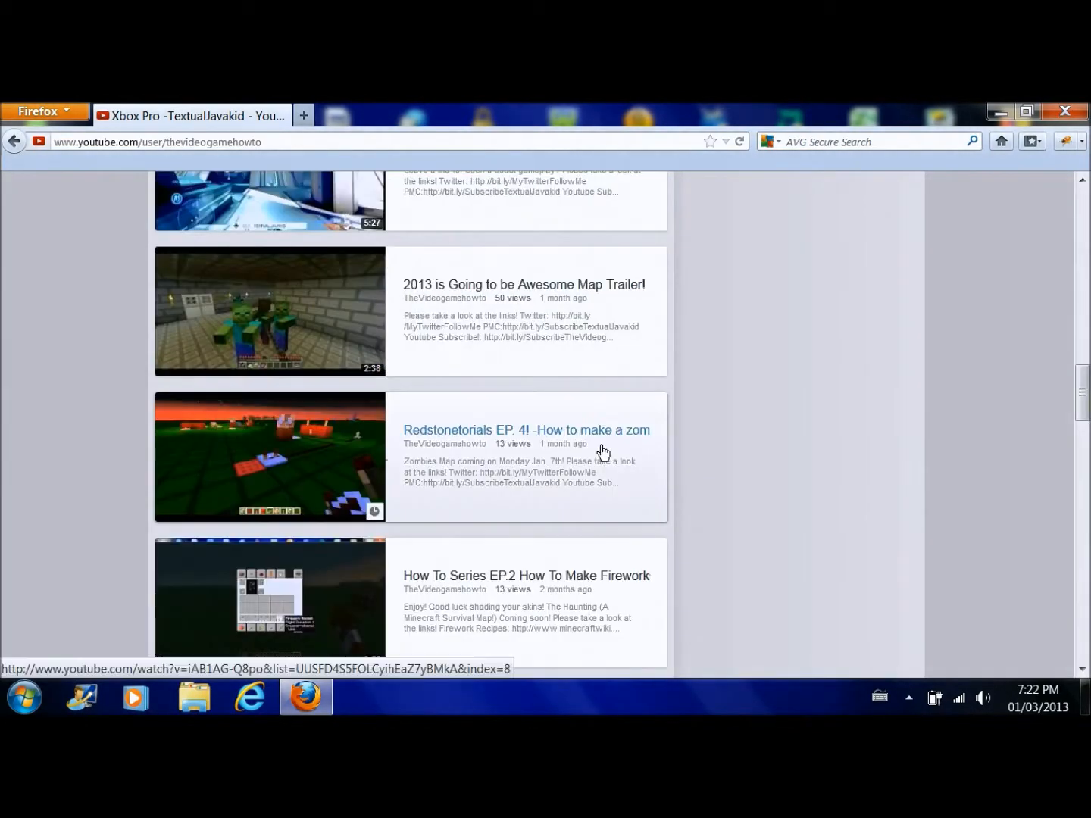
scroll("up", 3)
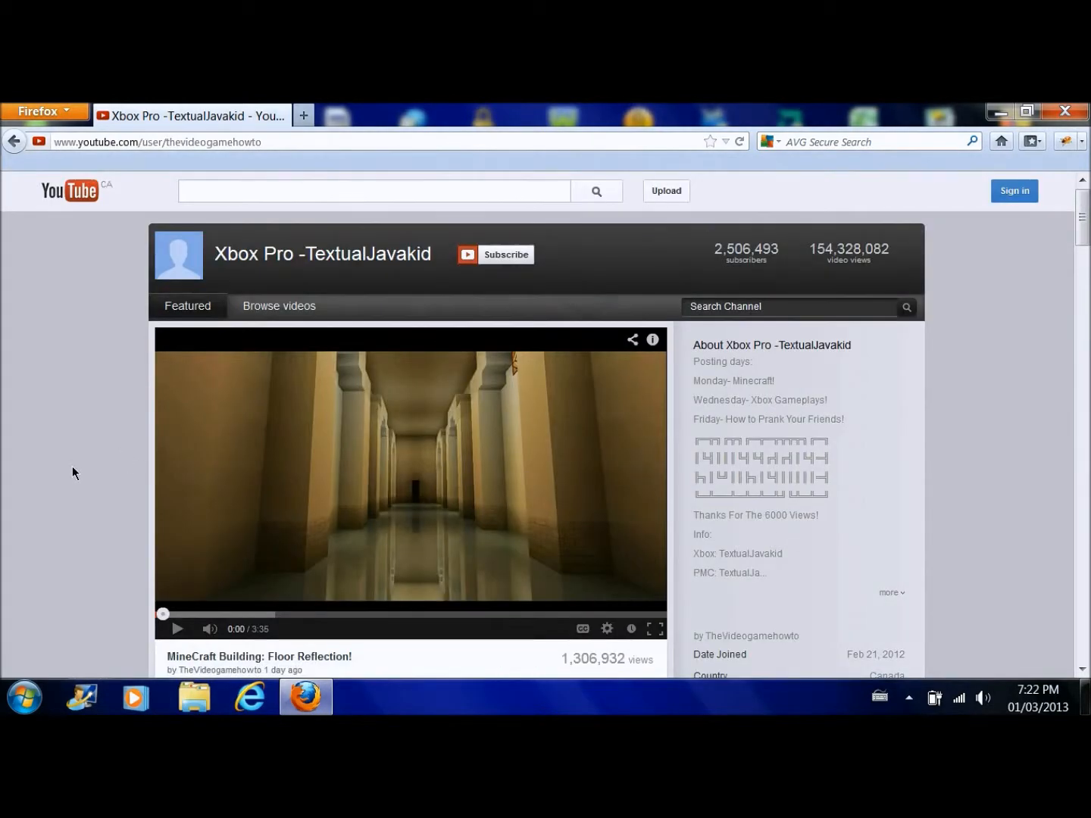
- Inspect the About paragraph and edit it to 'Thanks For The 6000000 Views!'
right_click(772, 433)
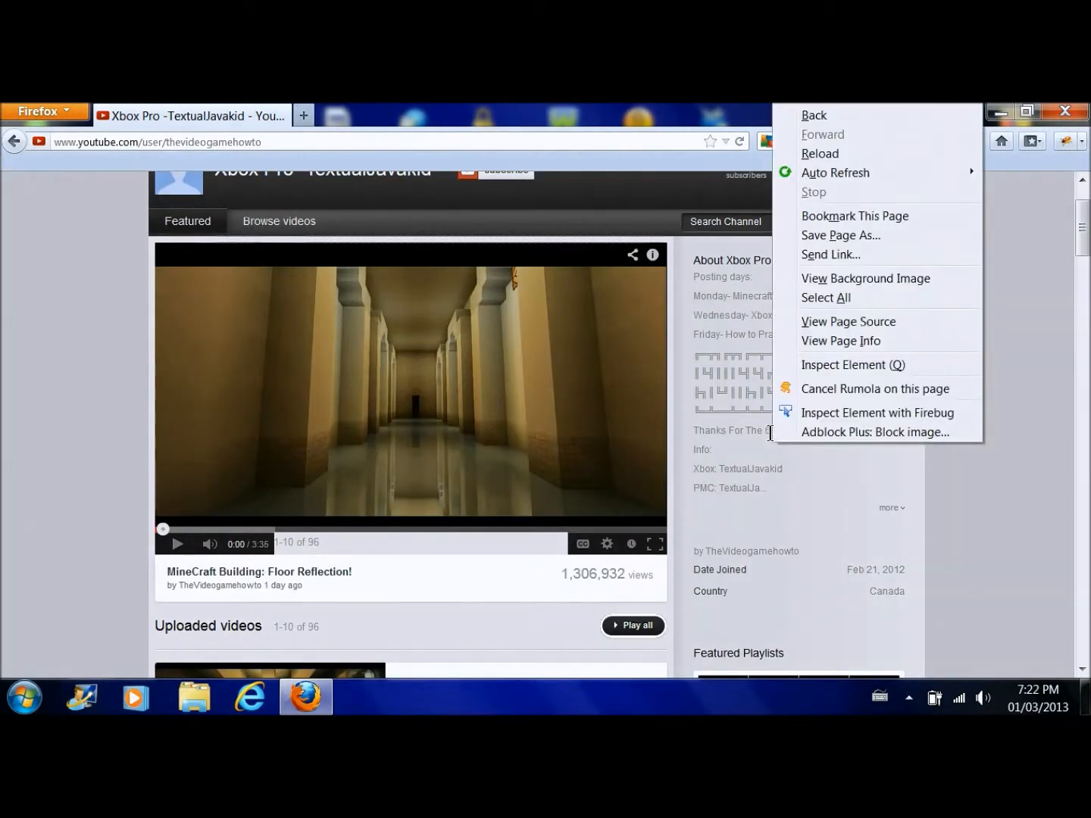
left_click(876, 413)
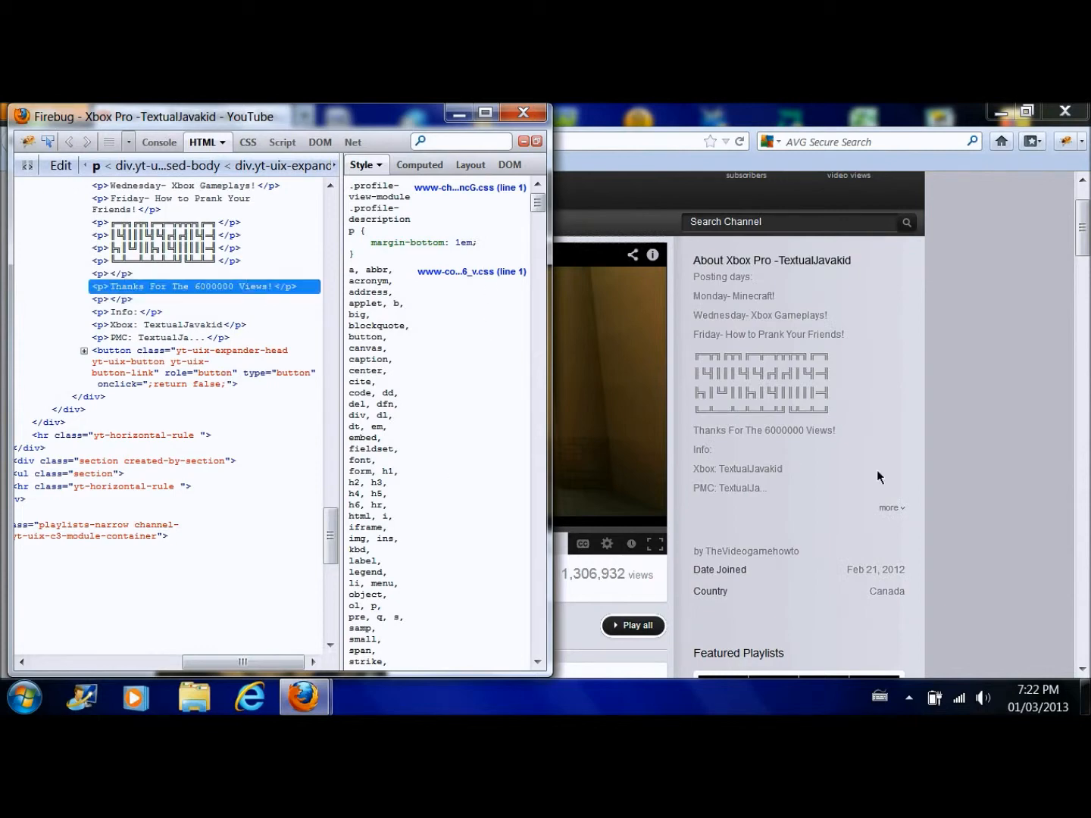
left_click(525, 112)
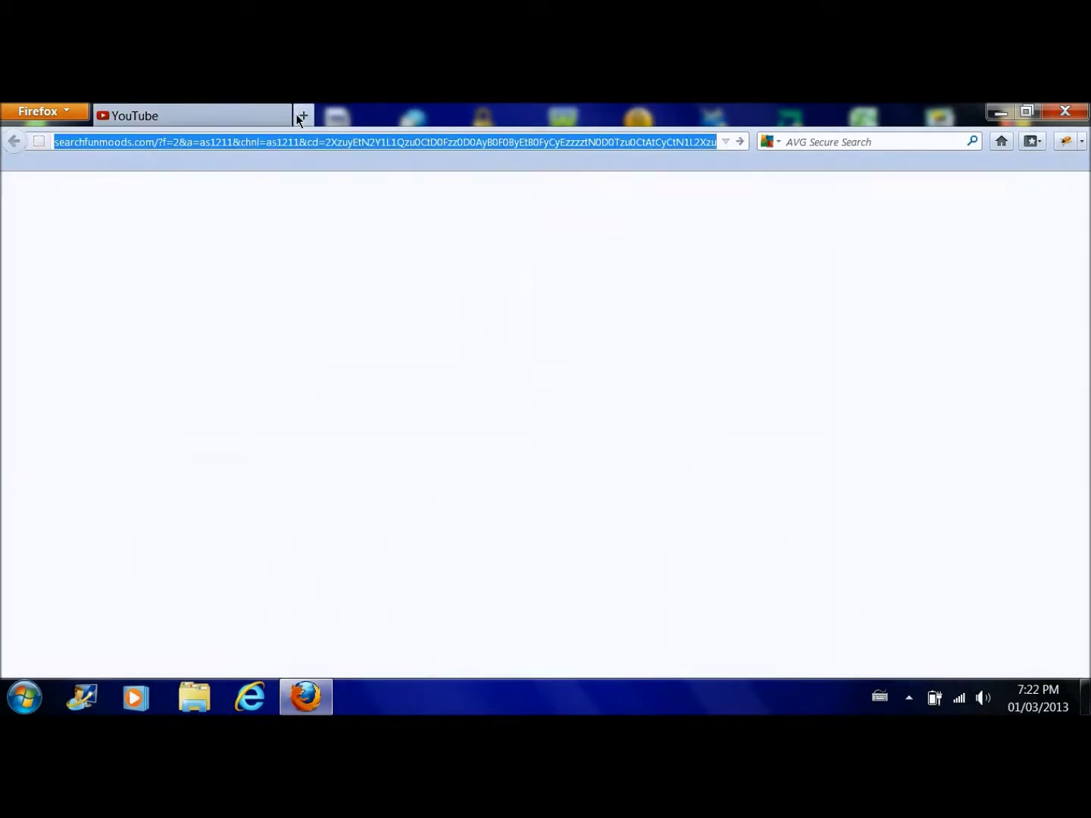
- Search for twitter from the address bar and open the Twitter / Search result
type("t")
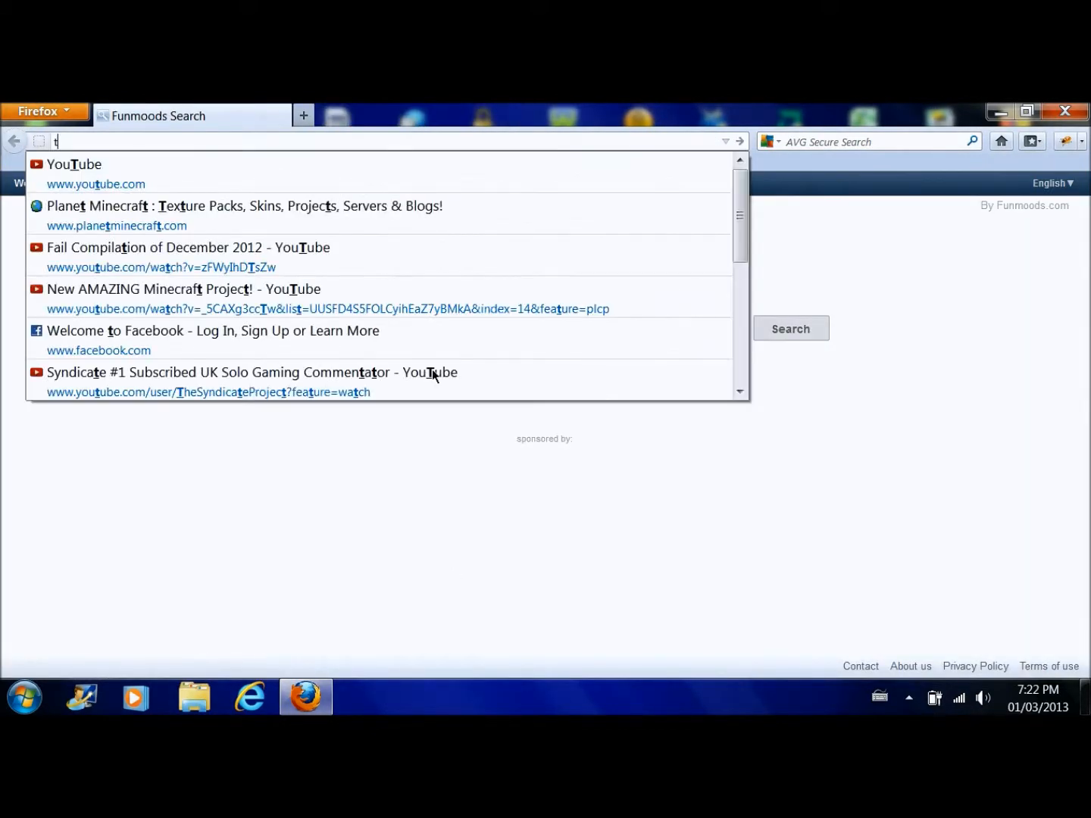
type("witt")
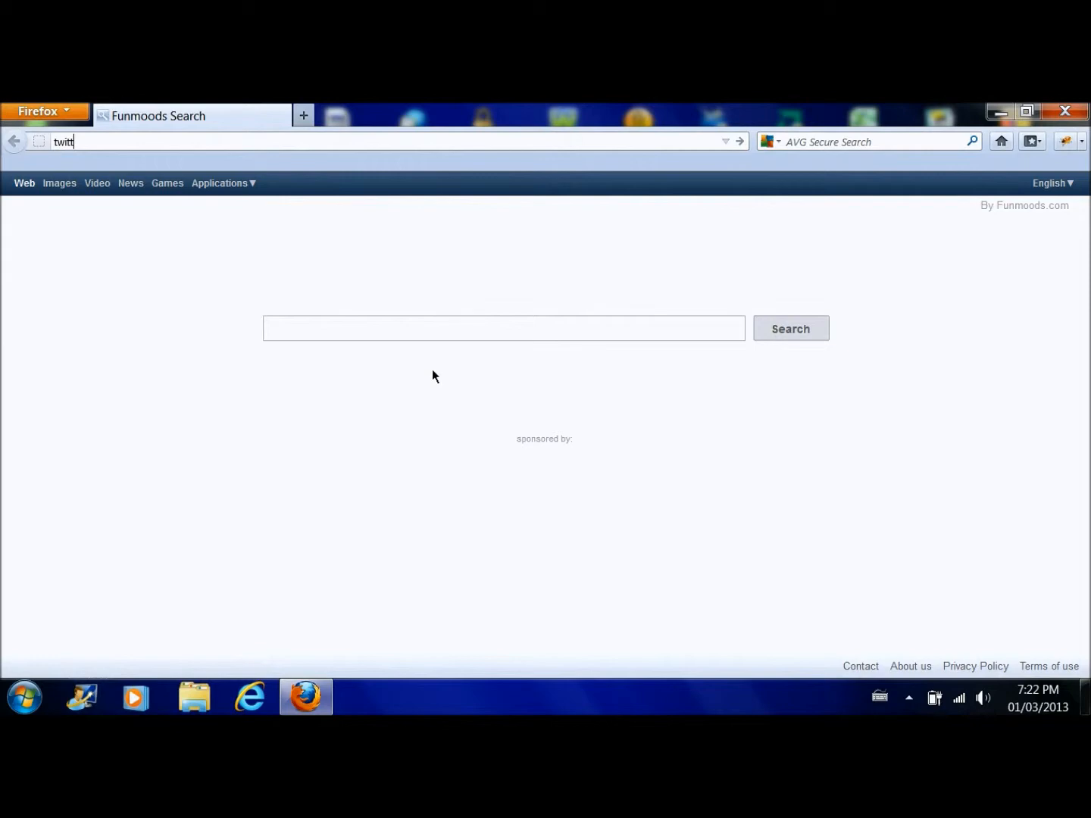
key("Return")
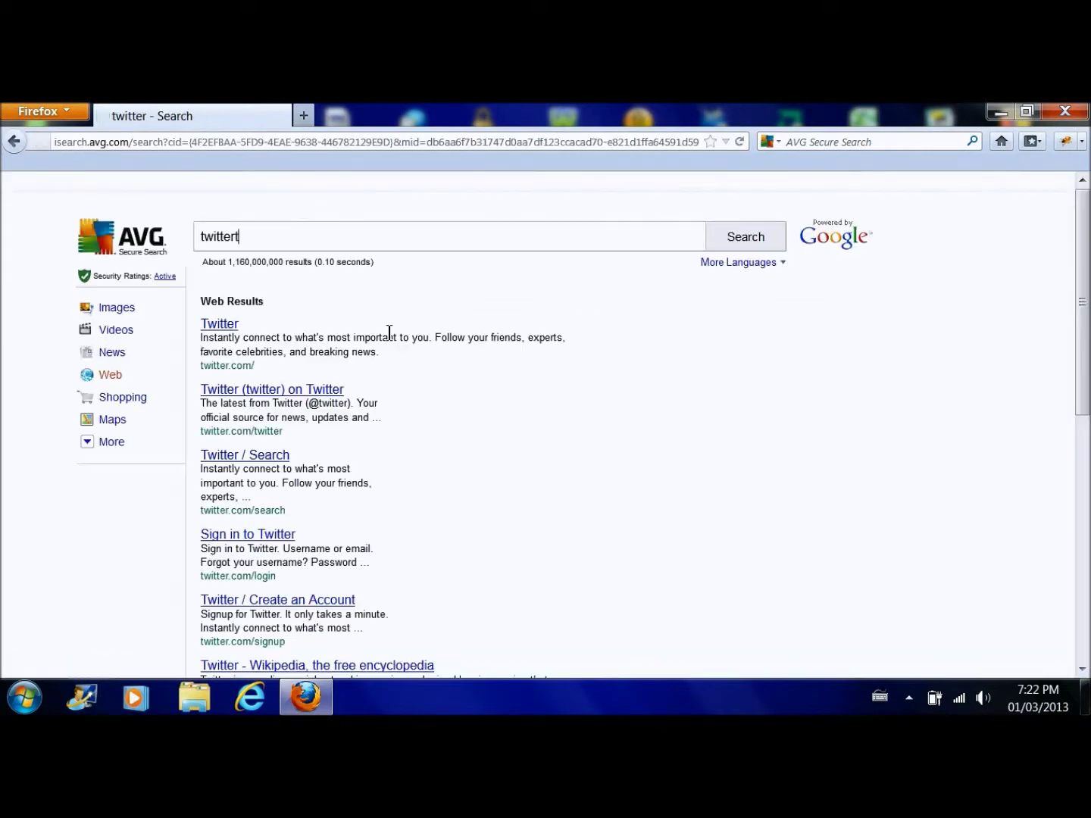
mouse_move(261, 430)
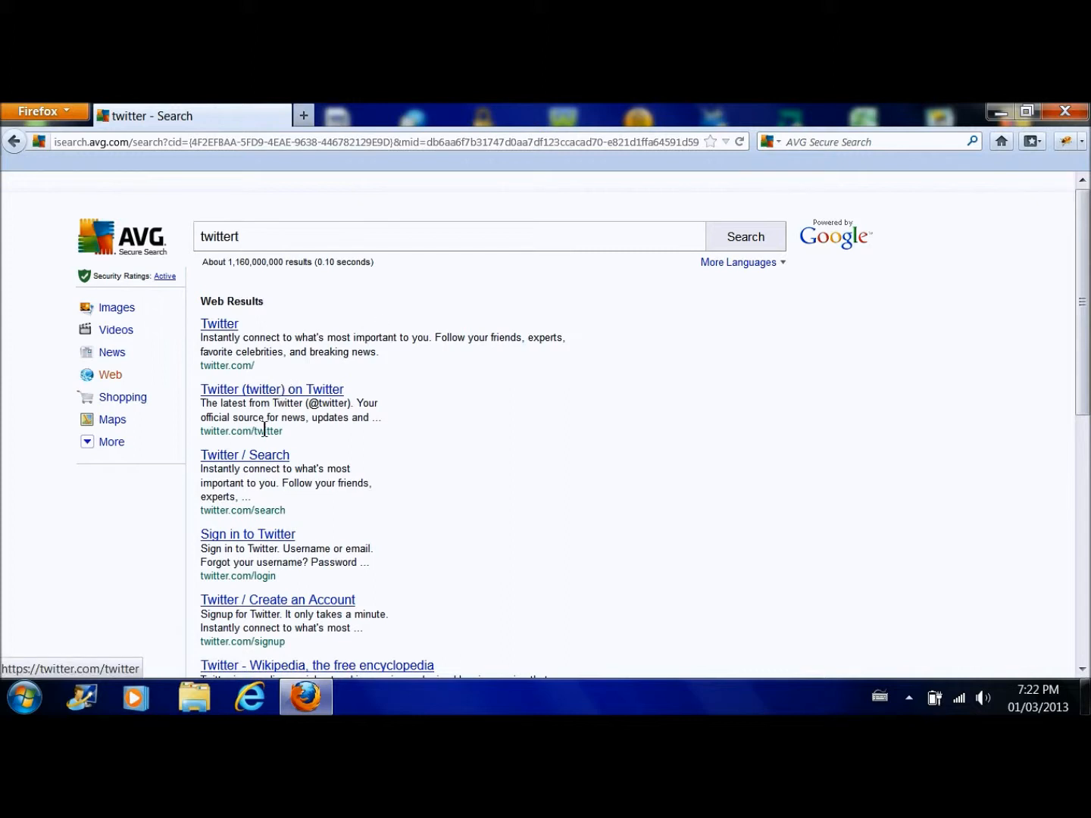
left_click(244, 454)
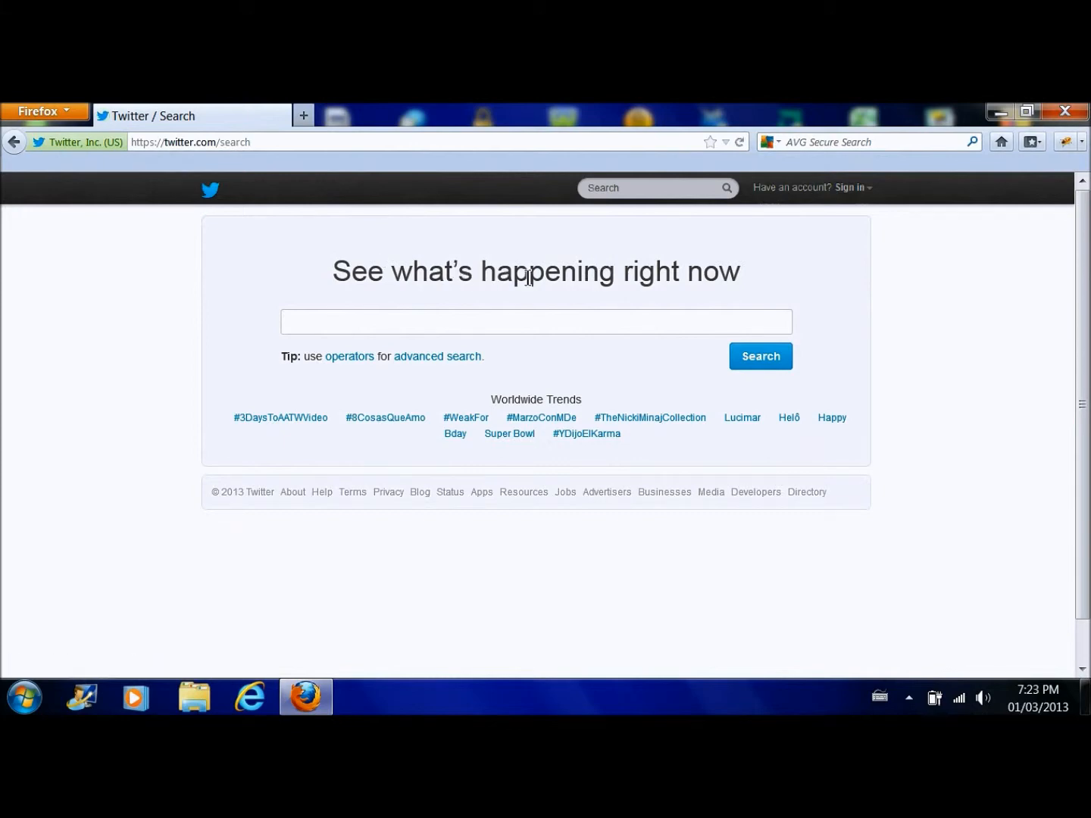
mouse_move(649, 595)
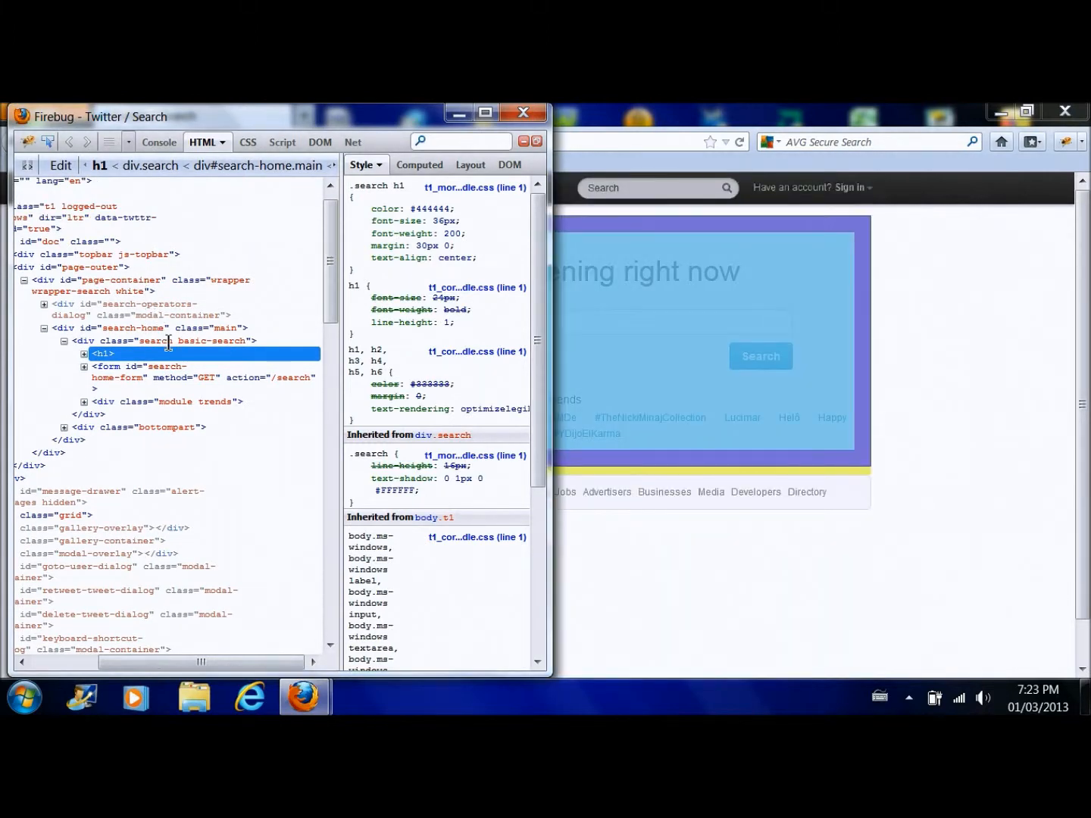
- Replace the h1 text with 'TheVideogamehowto approves right now' and close Firebug to view it
left_click(84, 355)
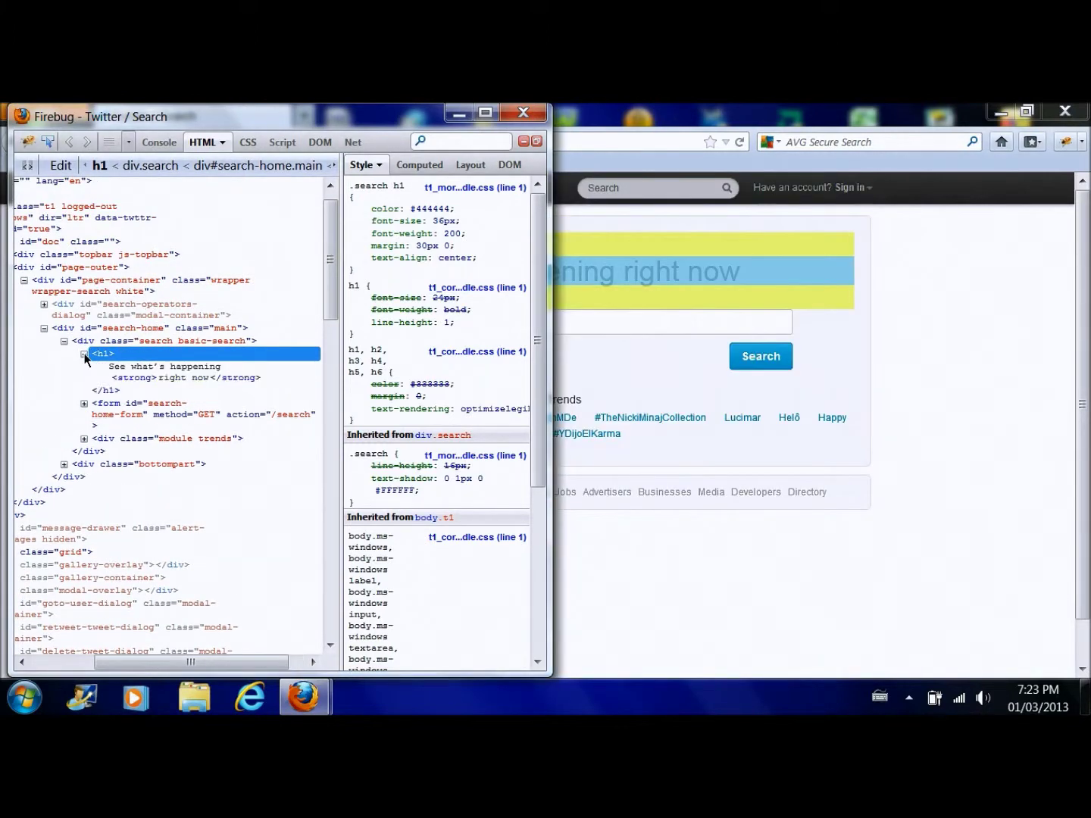
mouse_move(173, 370)
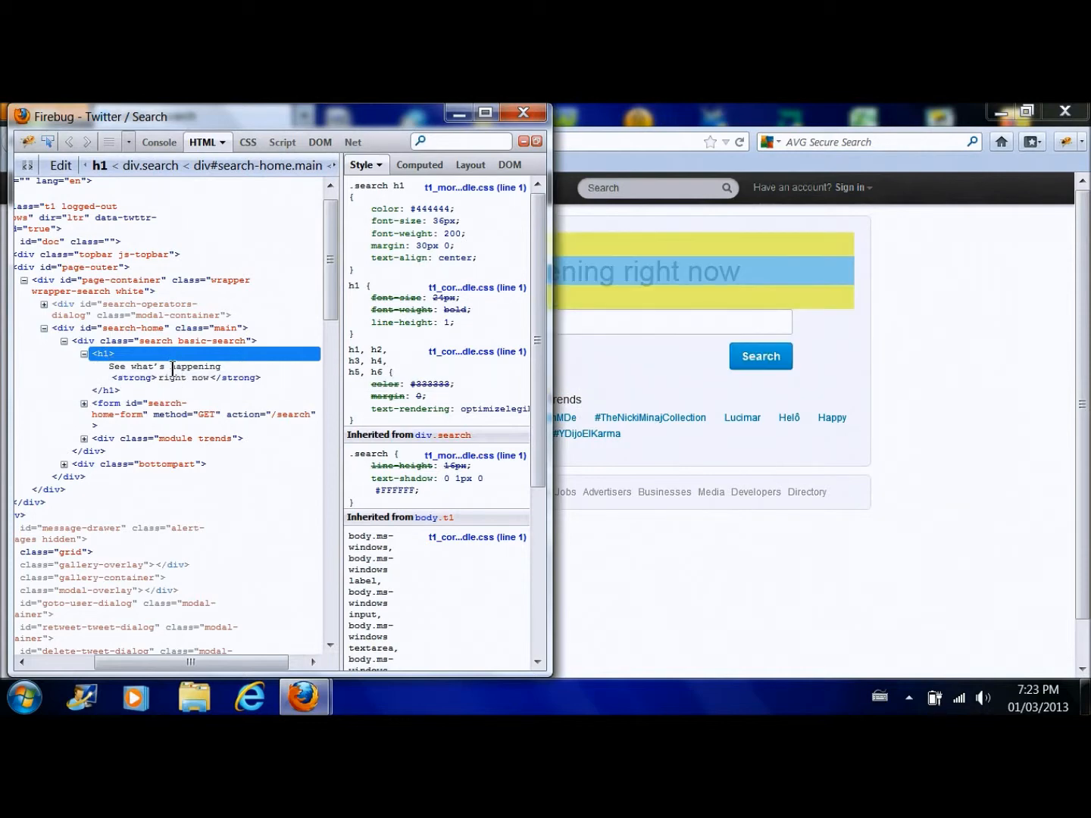
left_click(159, 367)
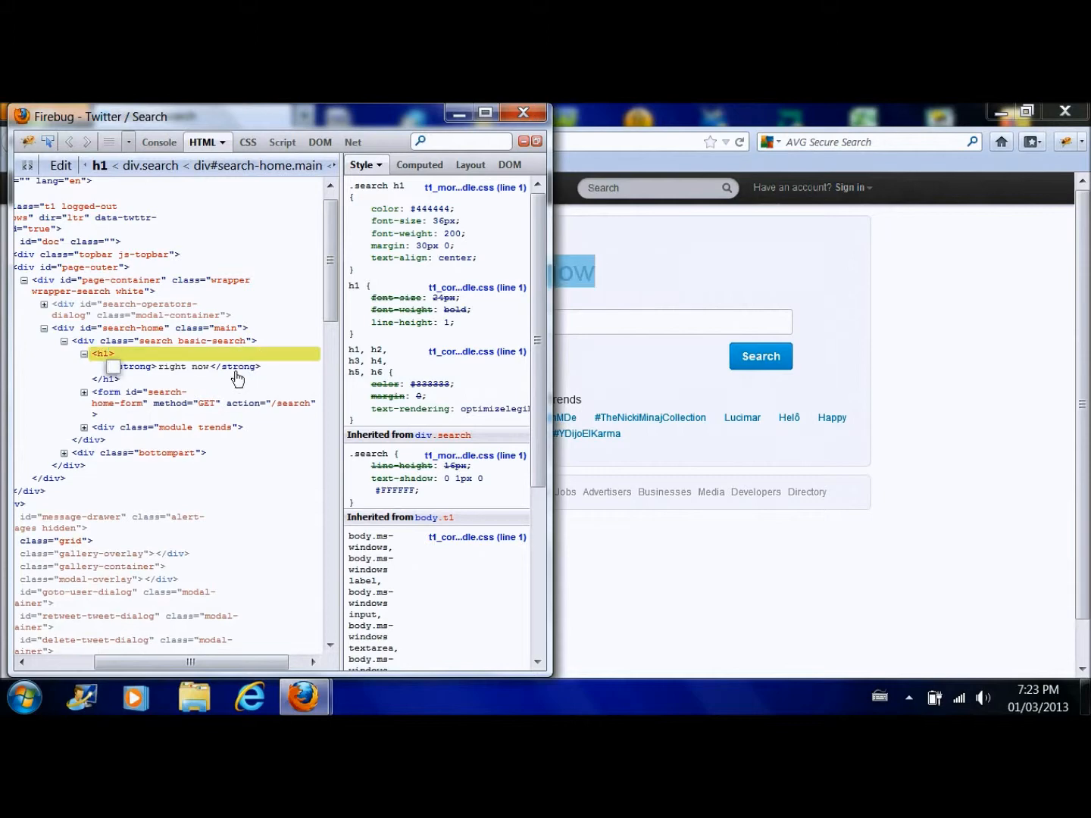
left_click(103, 354)
type("TheVideogameH")
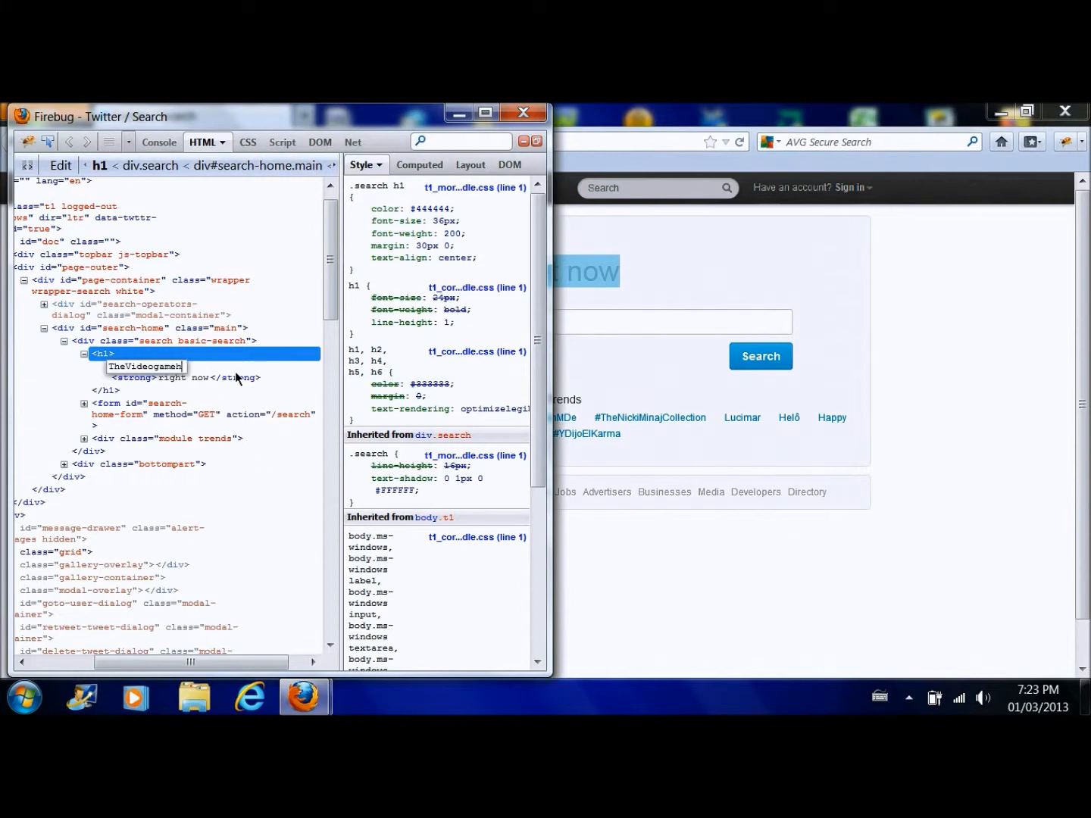
type("owtp")
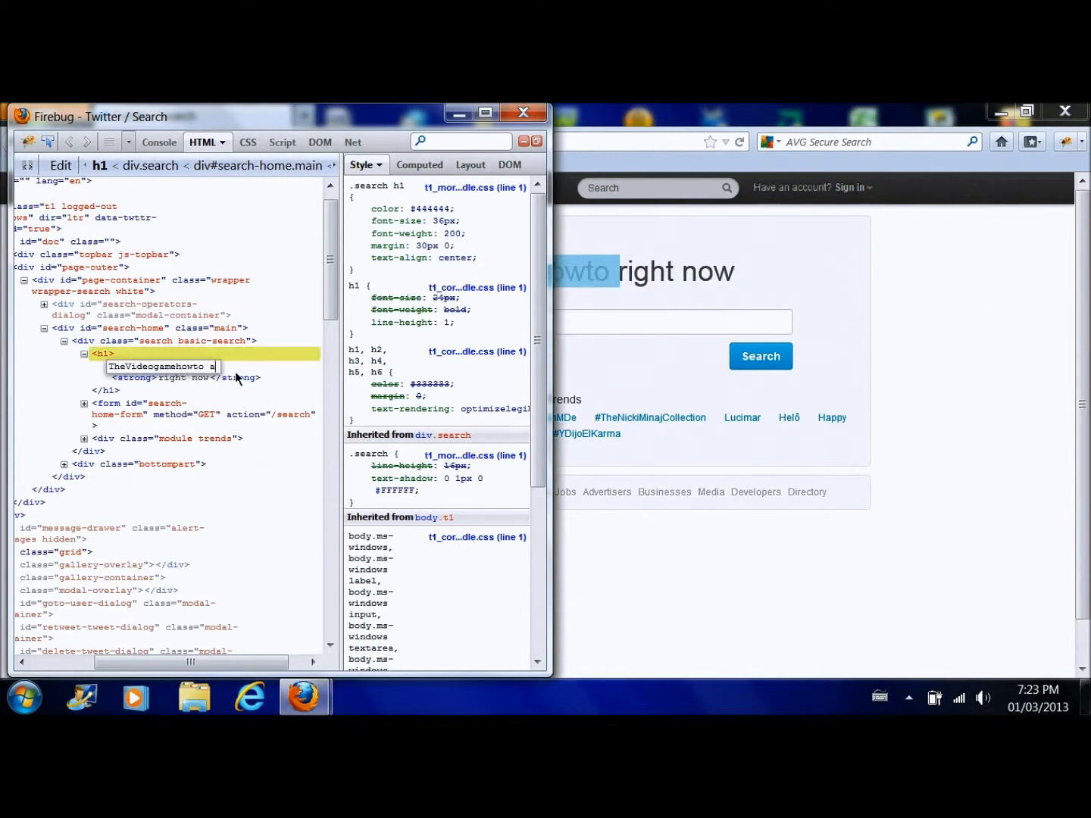
type("apro")
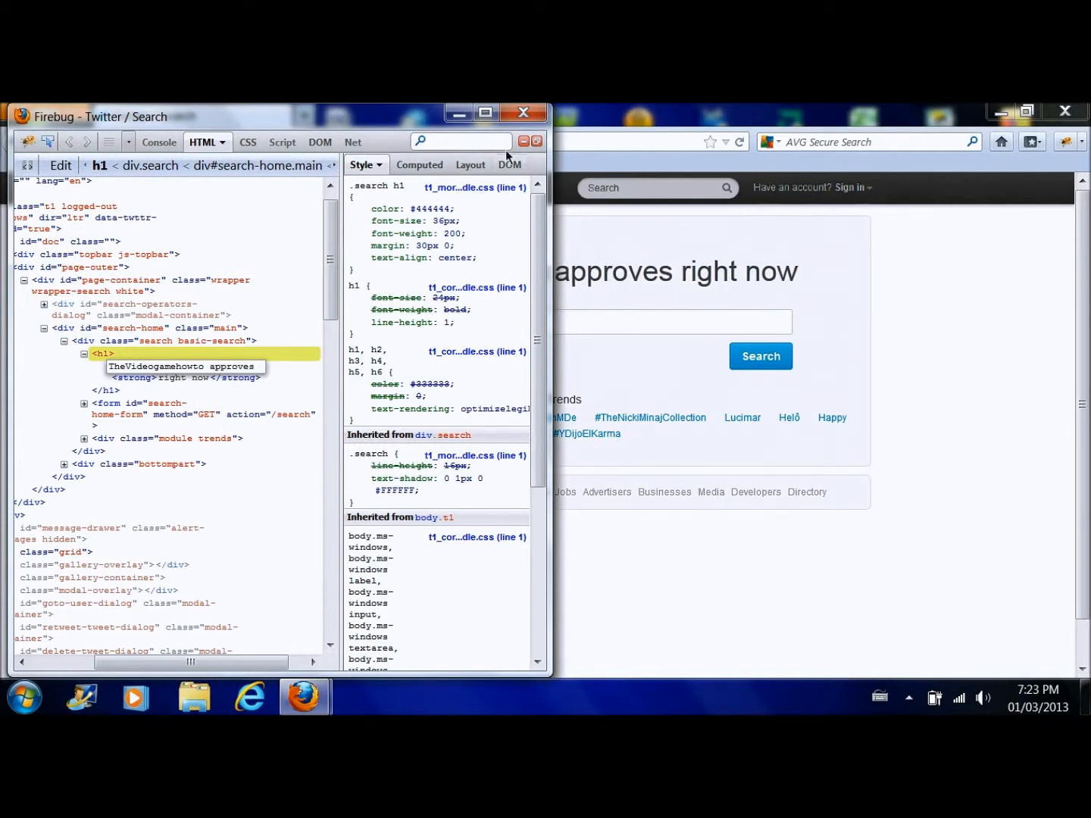
left_click(524, 112)
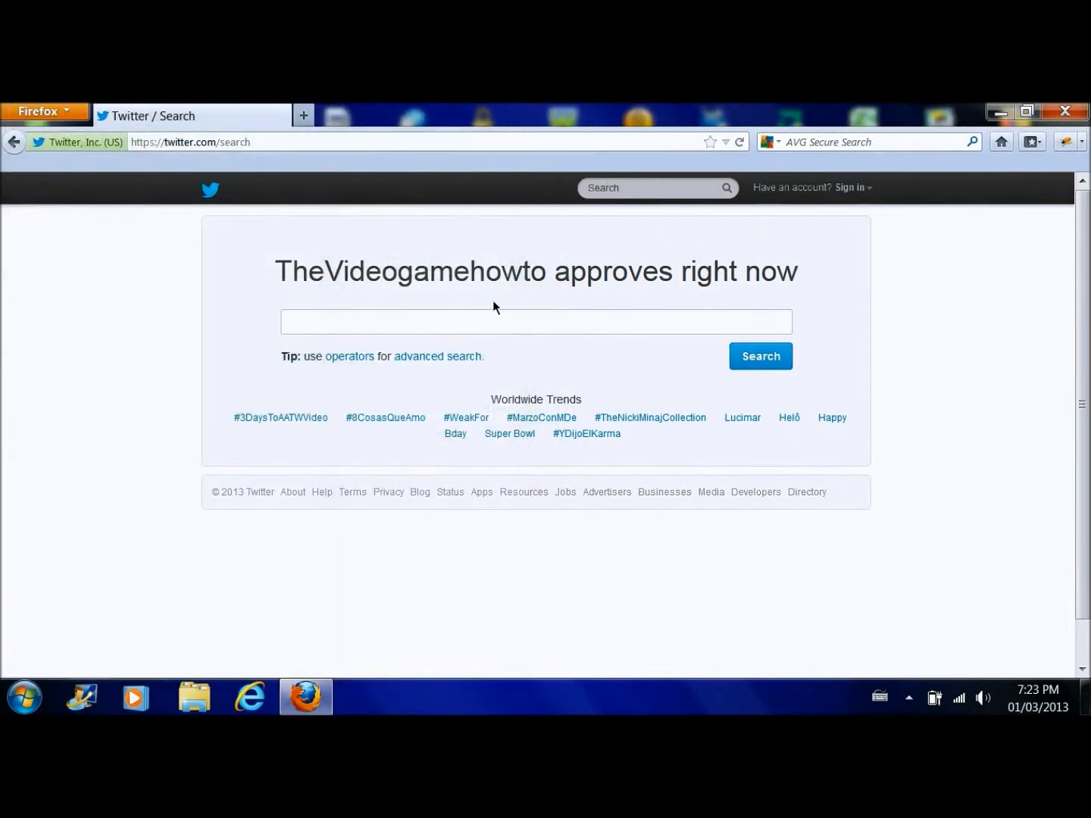
mouse_move(185, 258)
type("google")
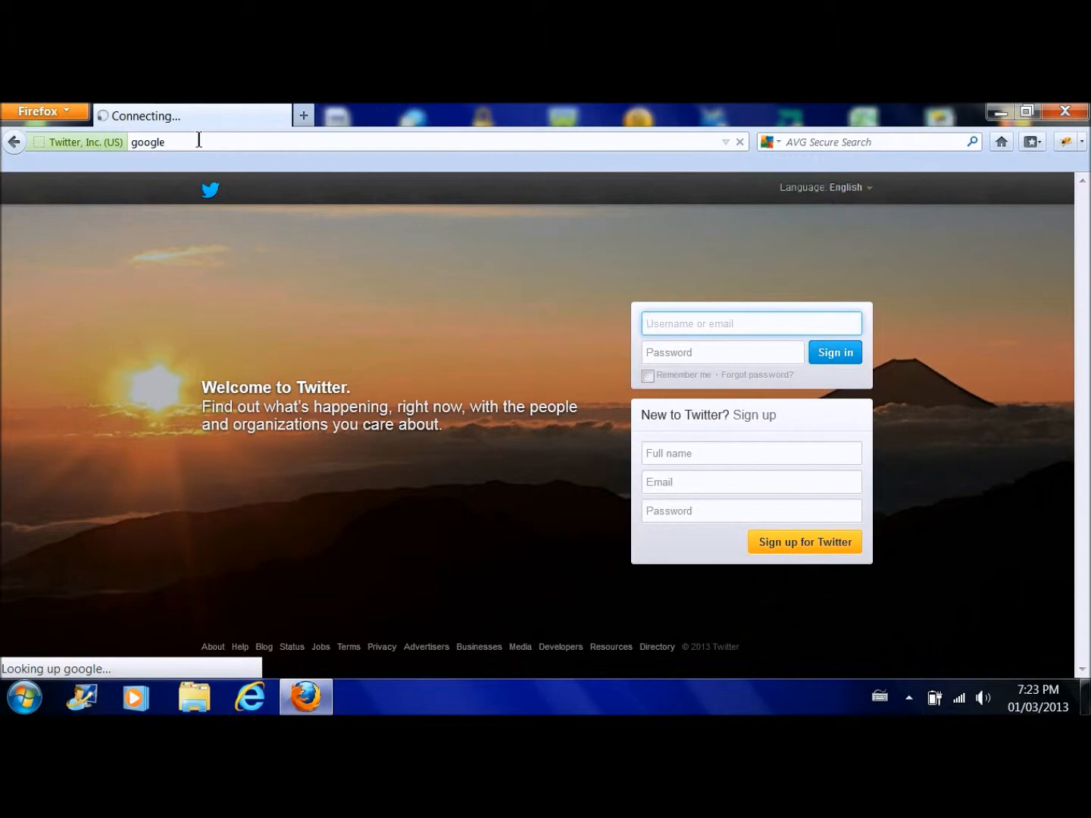
mouse_move(424, 416)
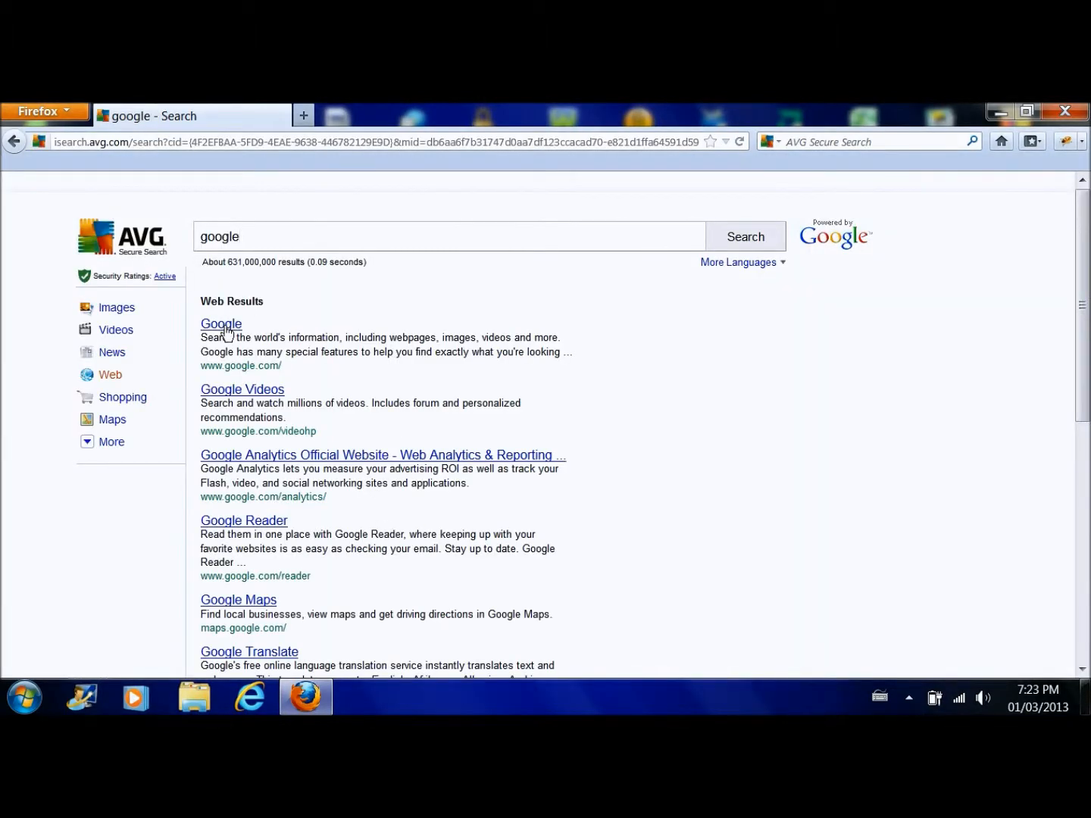
- Open the Google Canada homepage from the AVG search results for 'google'
left_click(221, 324)
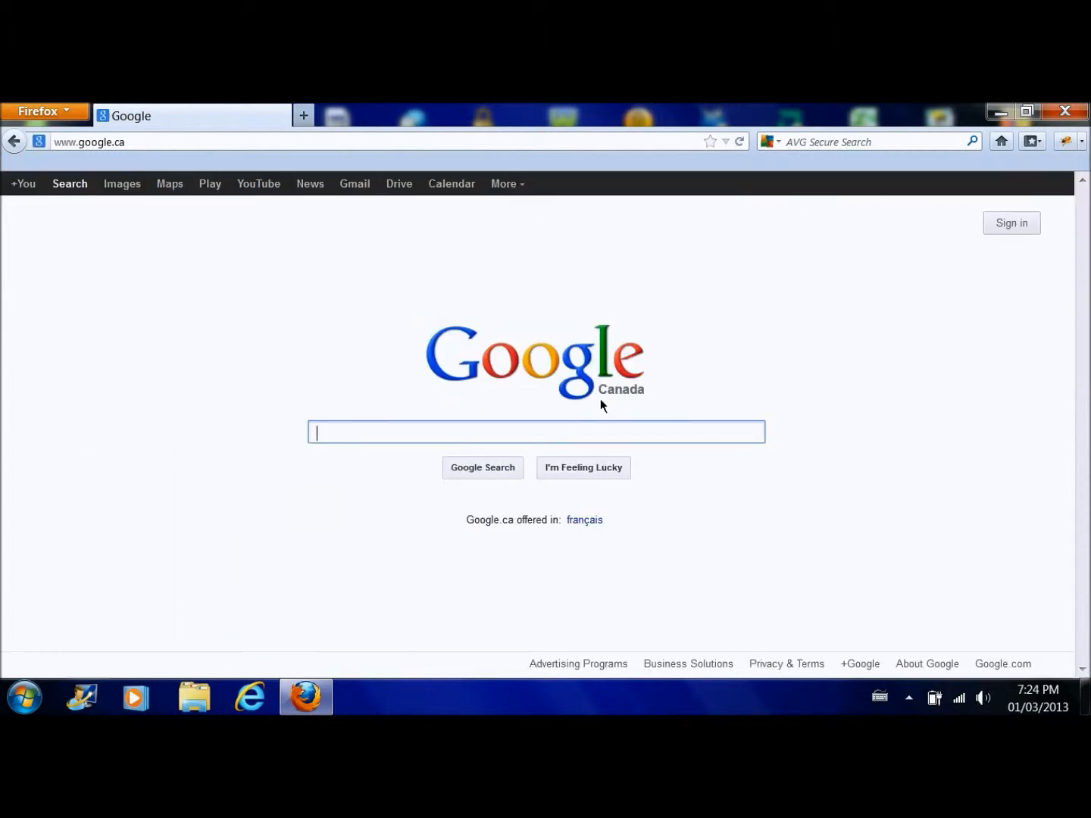
- Inspect the Google logo subtitle with Firebug and replace 'Canada' with 'Trololol'
right_click(604, 406)
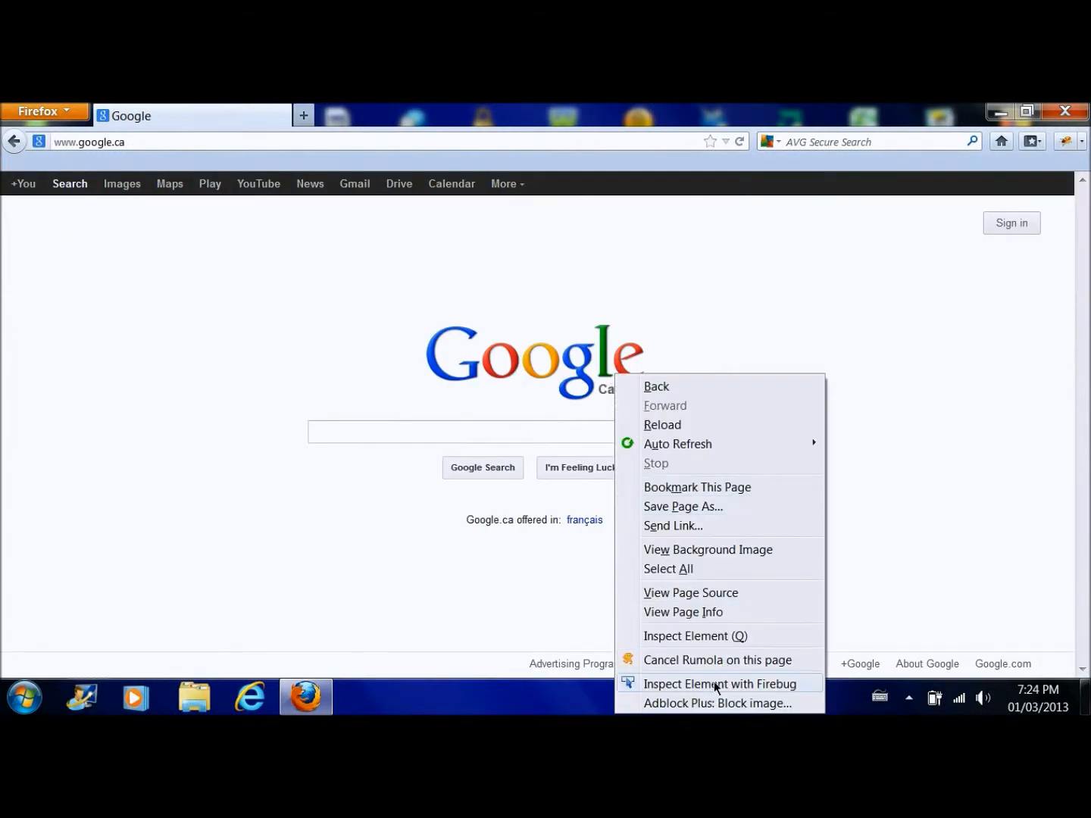
left_click(718, 684)
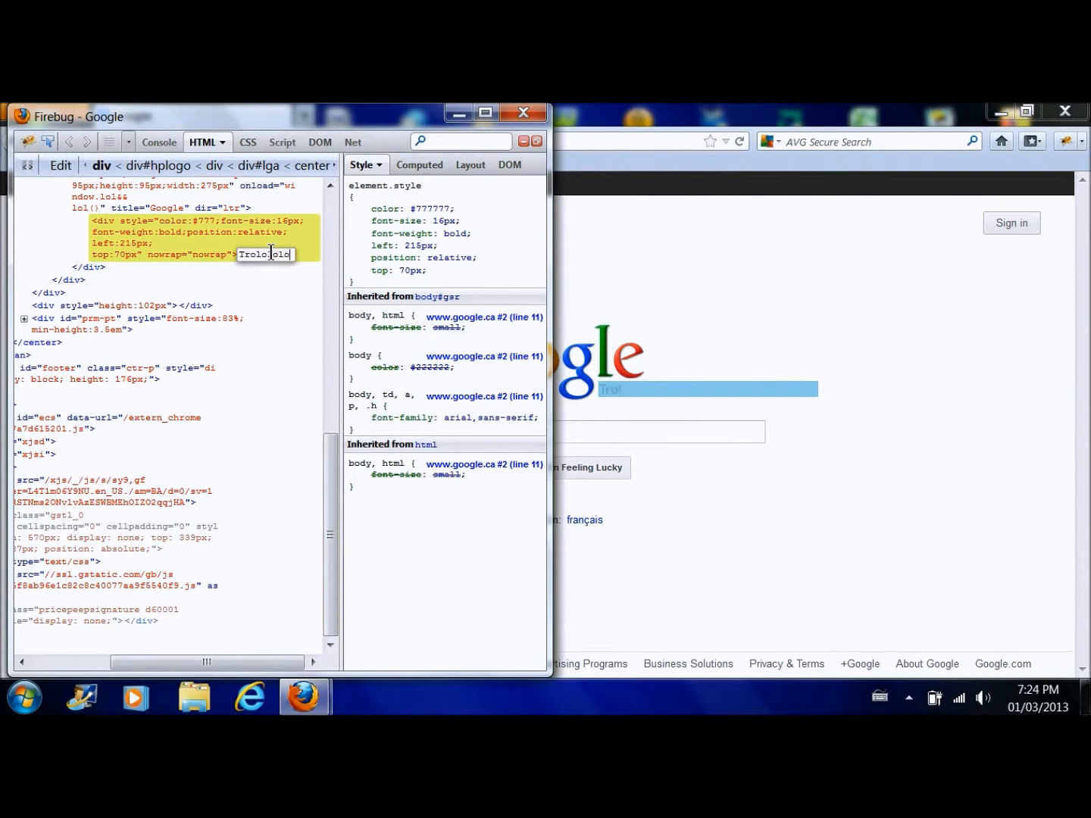
left_click(525, 112)
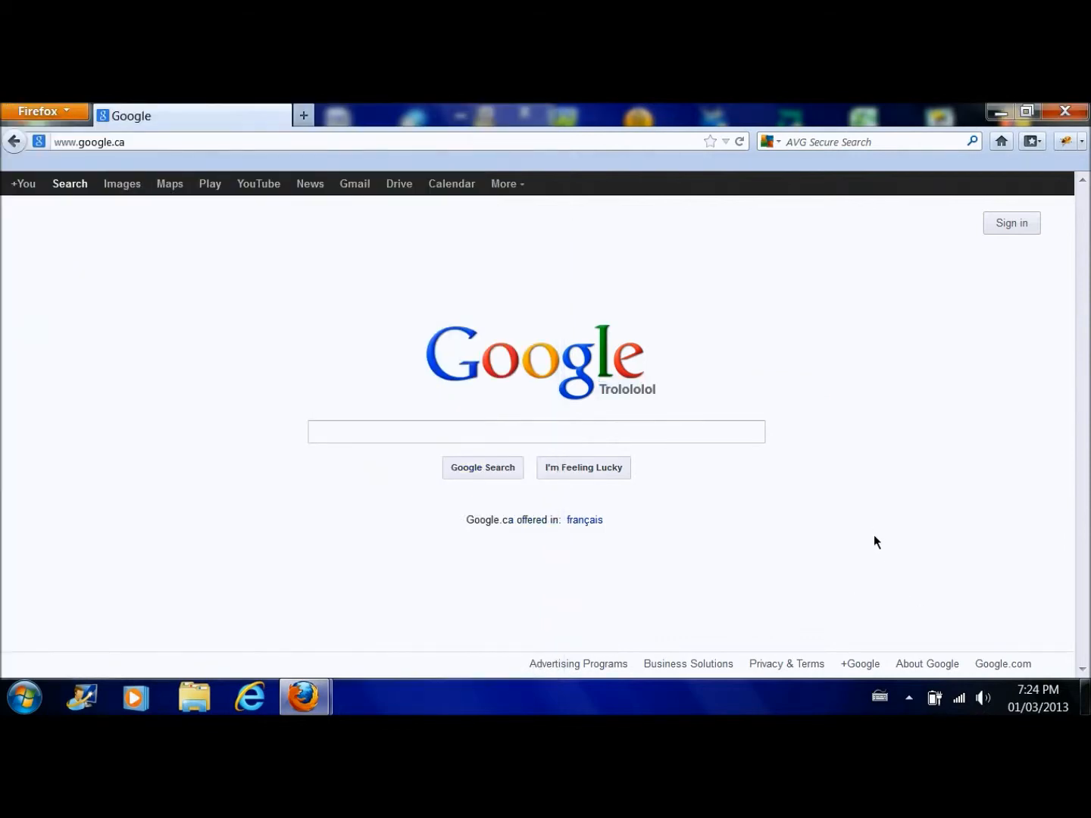
mouse_move(695, 141)
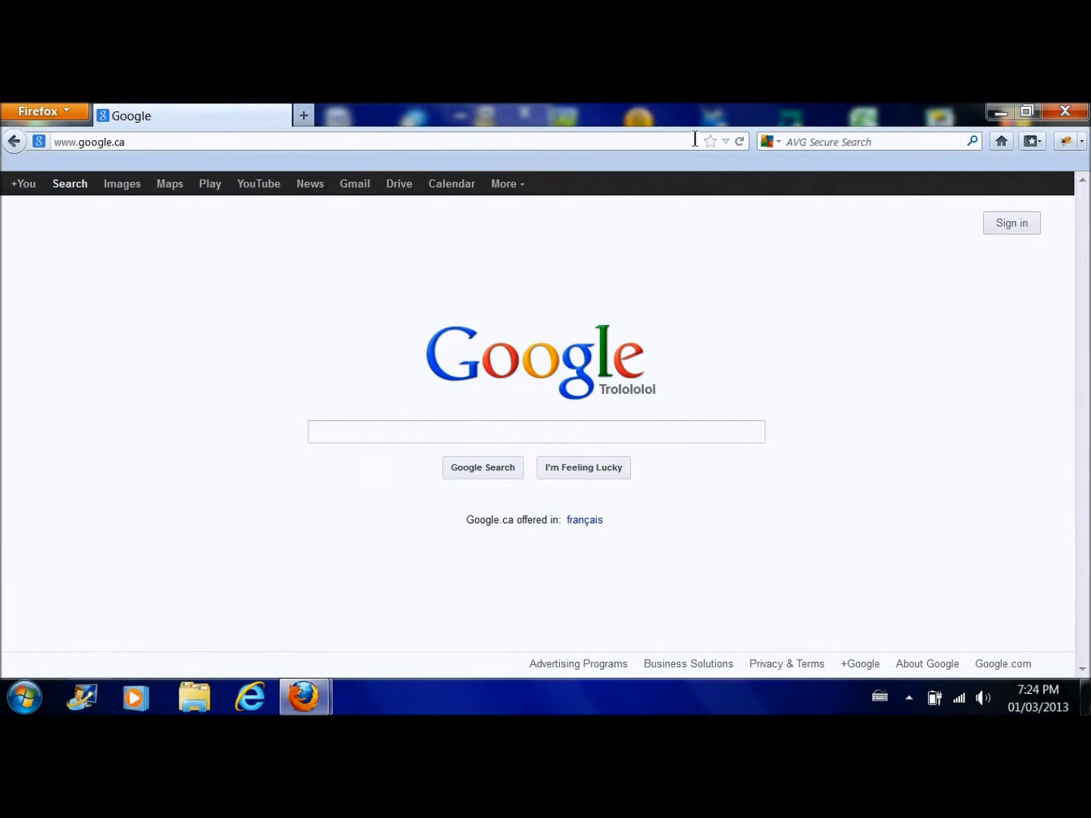
- Reload the page so the original 'Canada' subtitle returns, then hide the browser
left_click(537, 432)
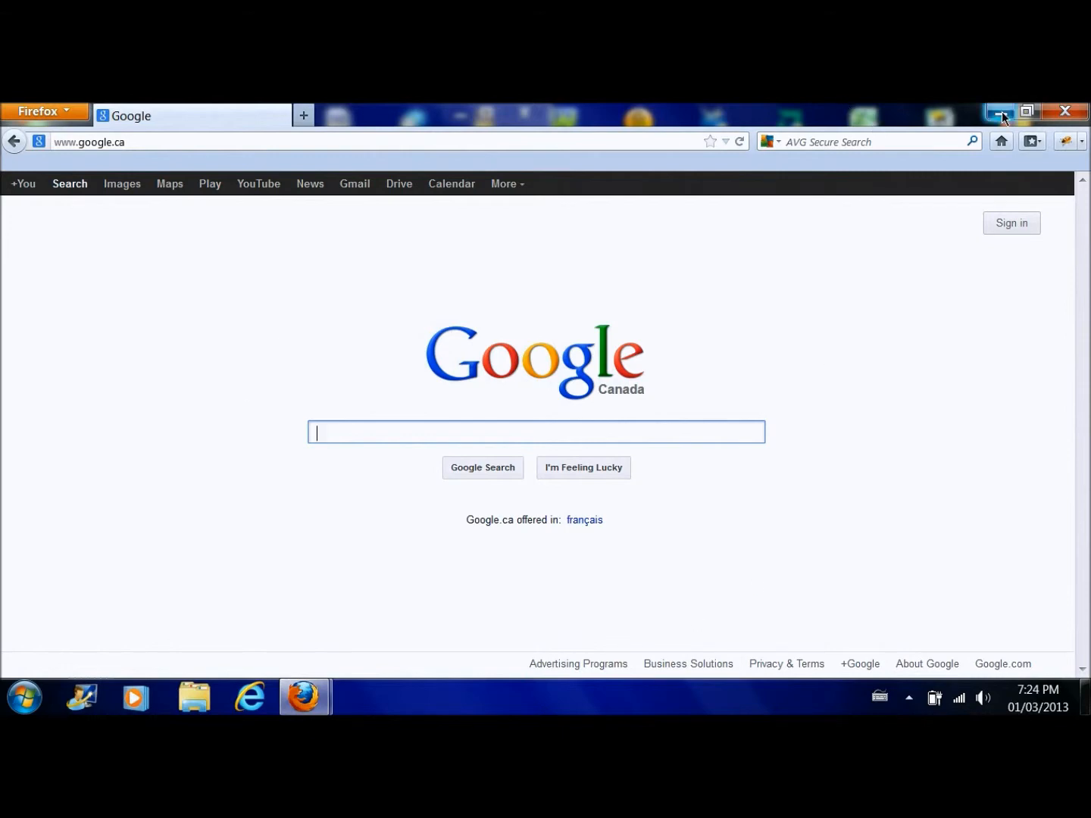
left_click(1000, 110)
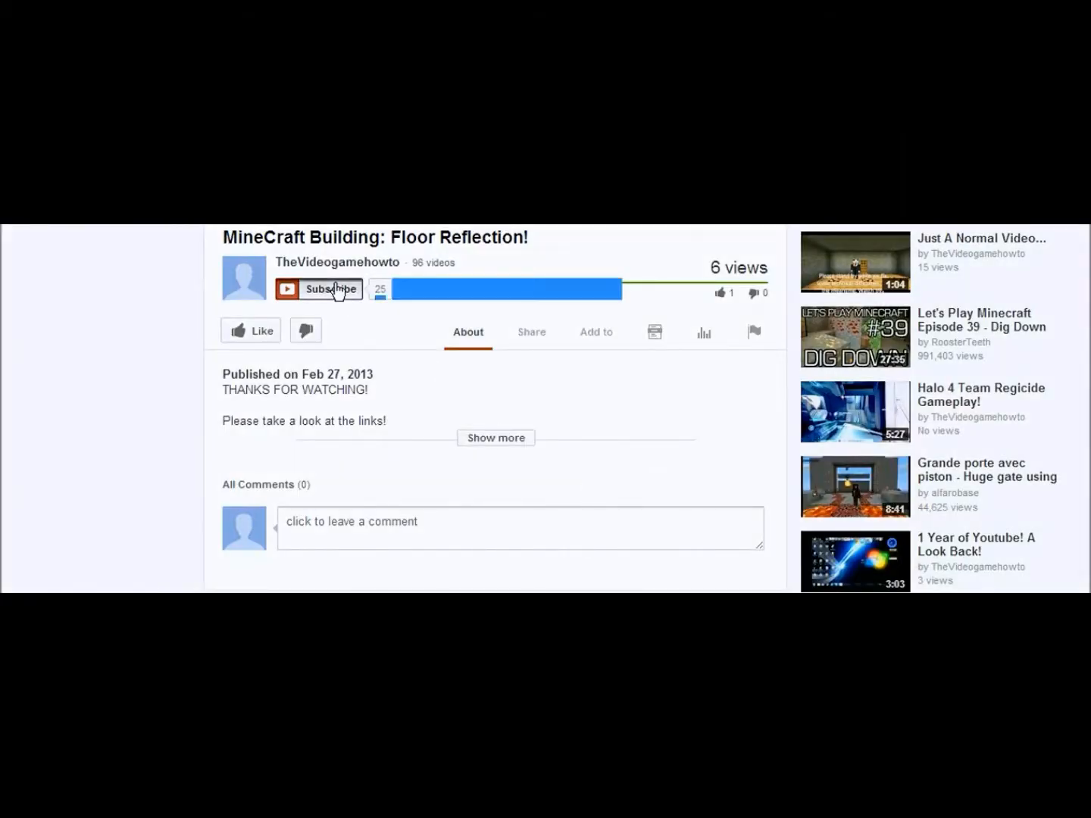
- Subscribe to the channel, like the video, and comment 'Hey you're awesome!'
left_click(331, 288)
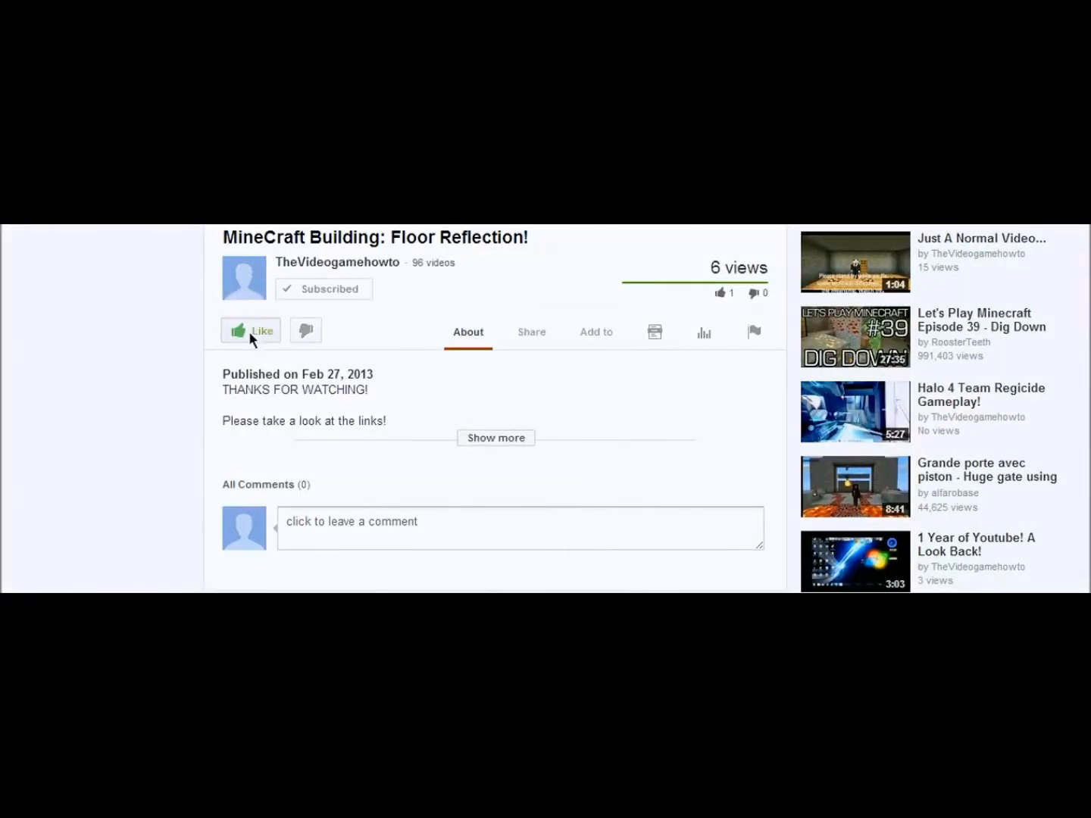
left_click(530, 332)
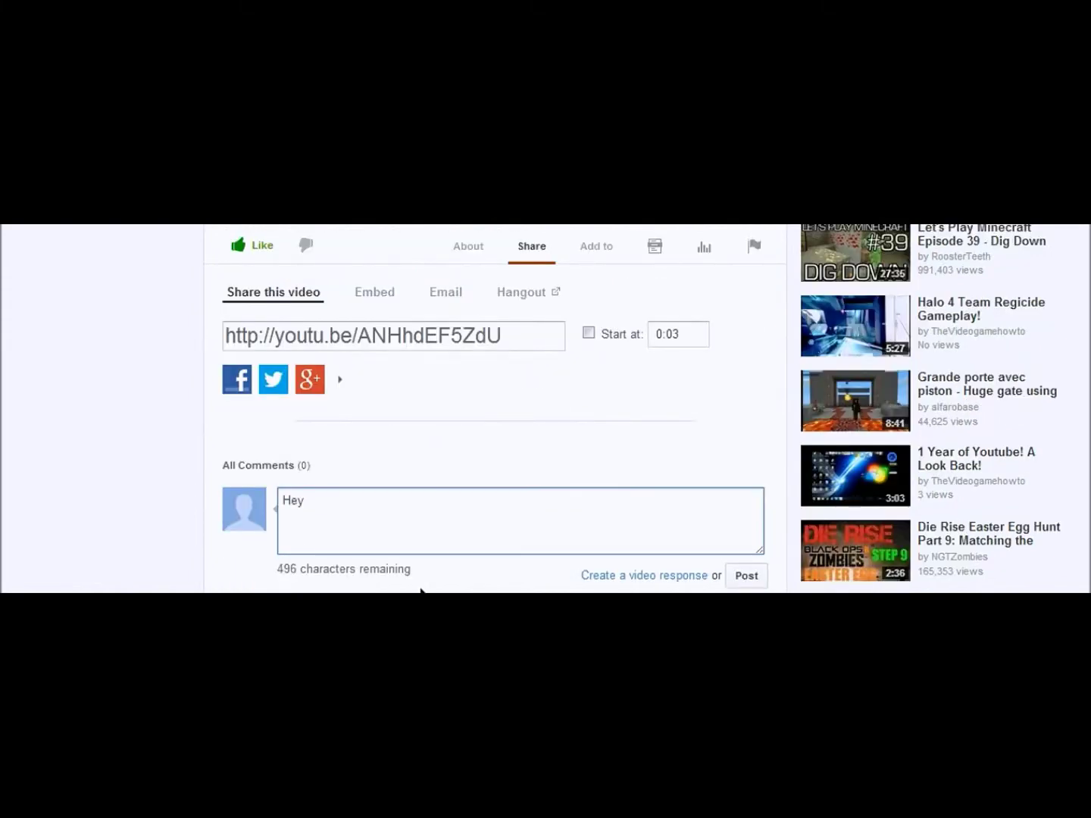
type("you're a")
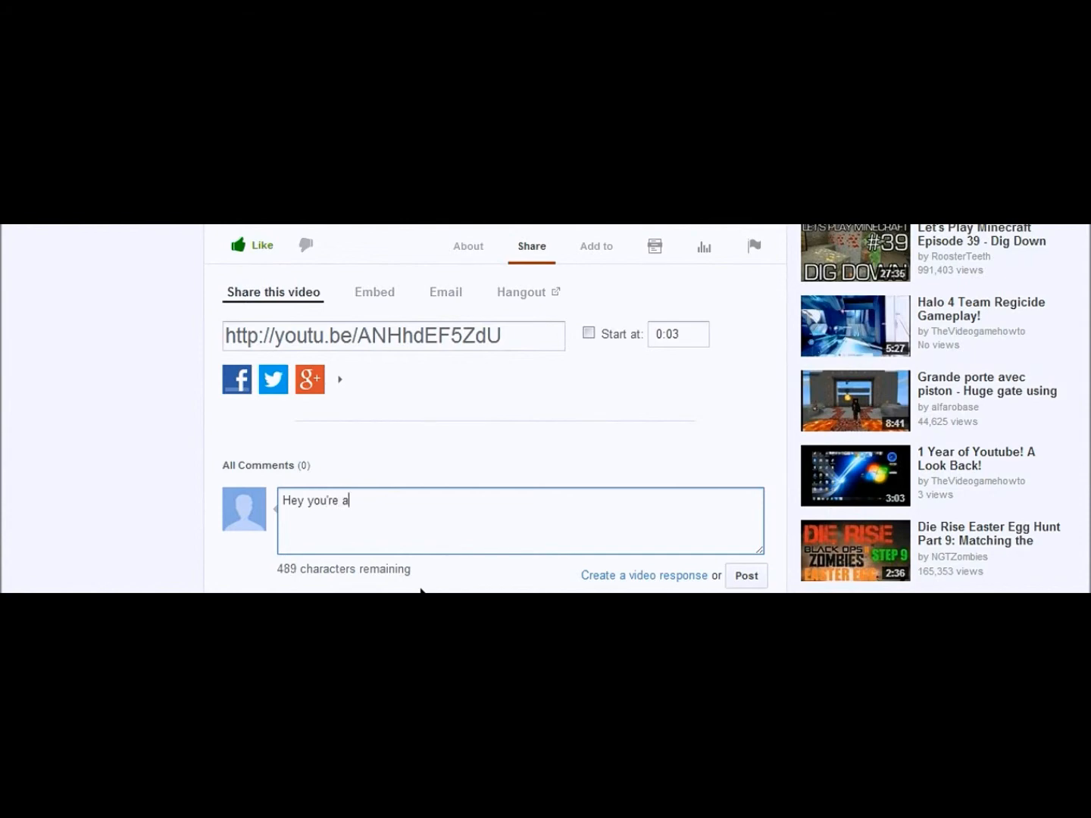
type("wesome!")
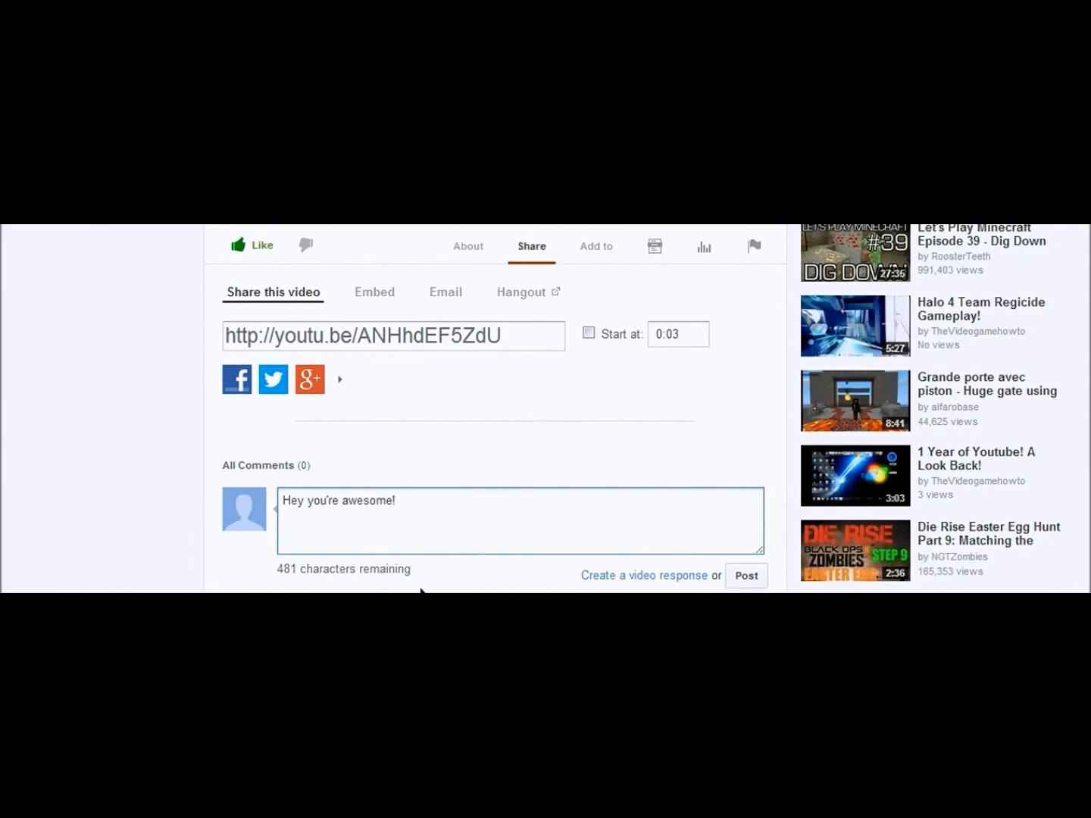